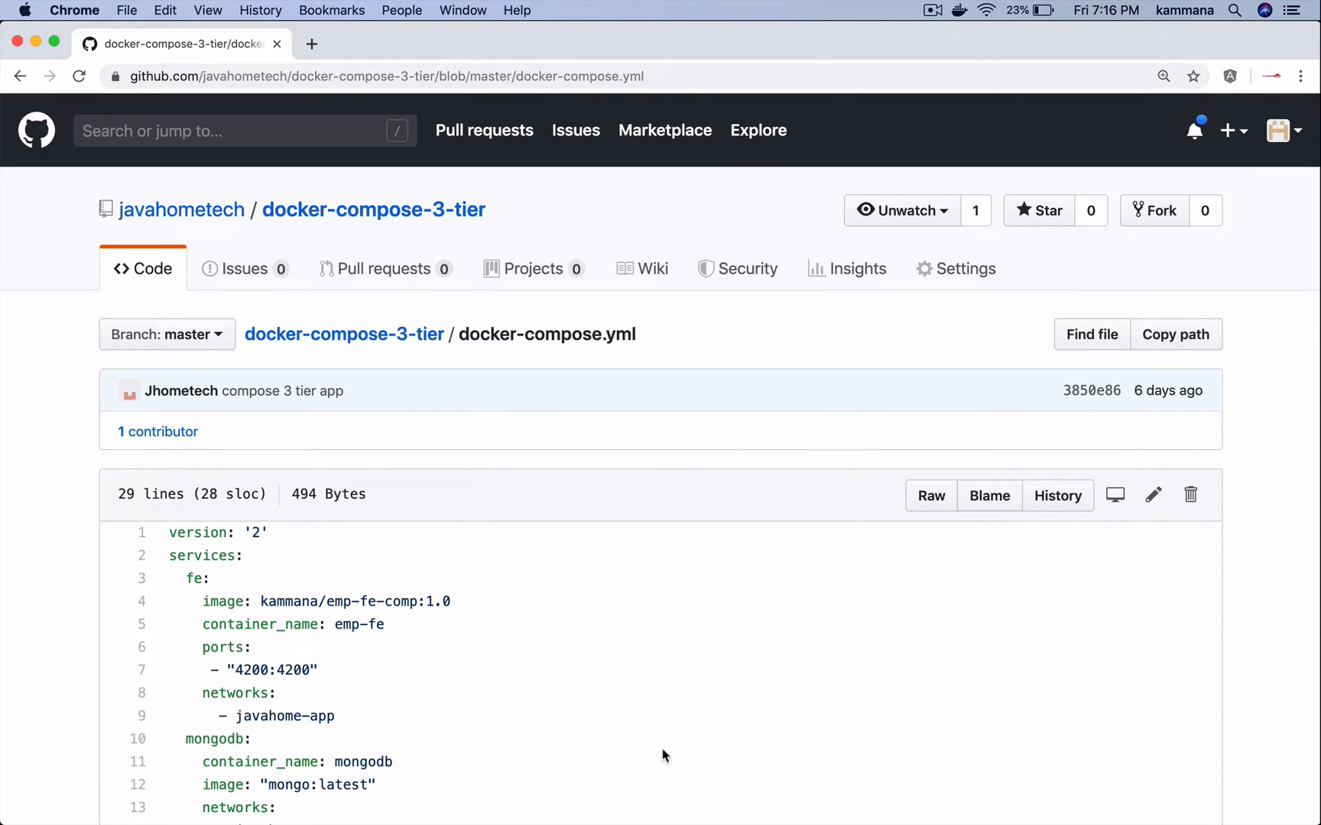
# - Review the fe service: image kammana/emp-fe-comp:1.0 and its javahome-app network entry
pyautogui.scroll(-3)
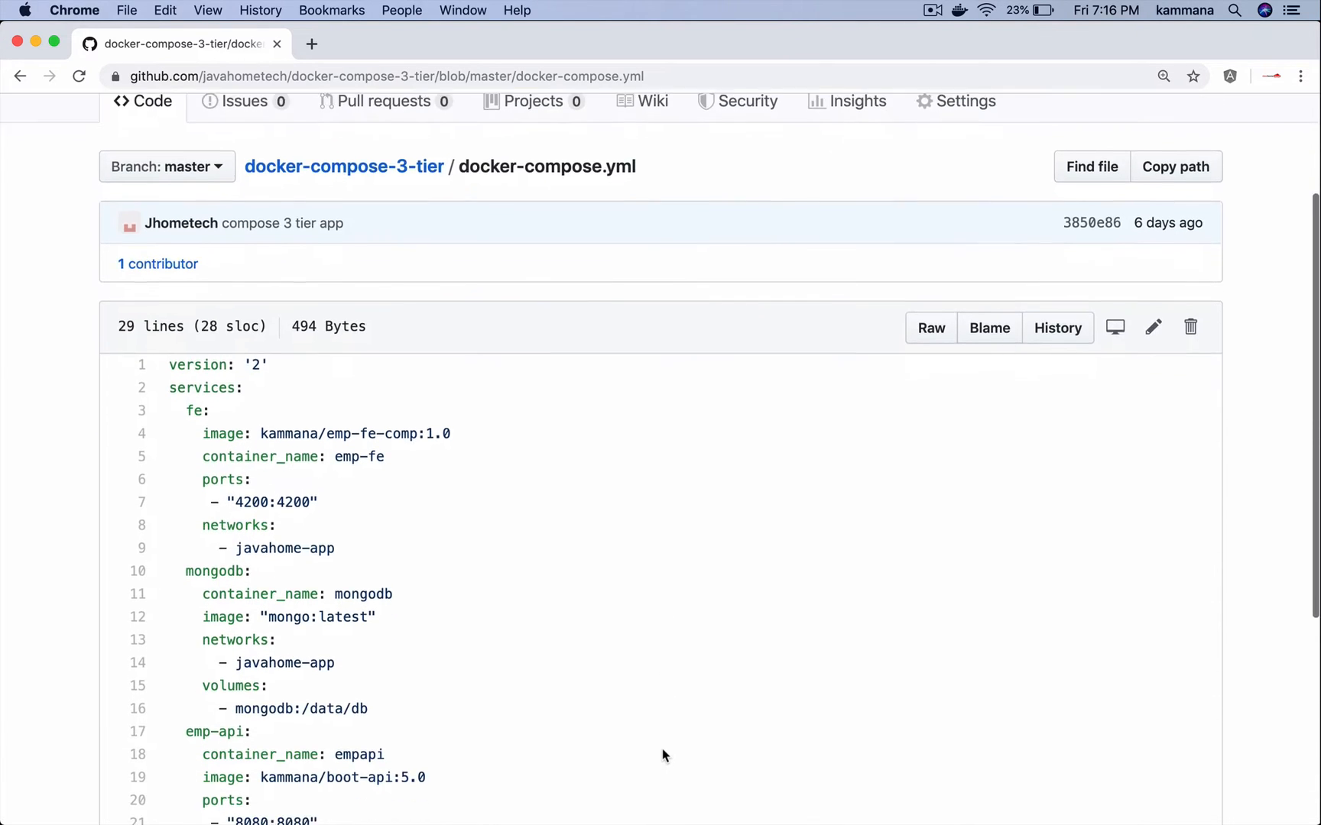
pyautogui.scroll(-3)
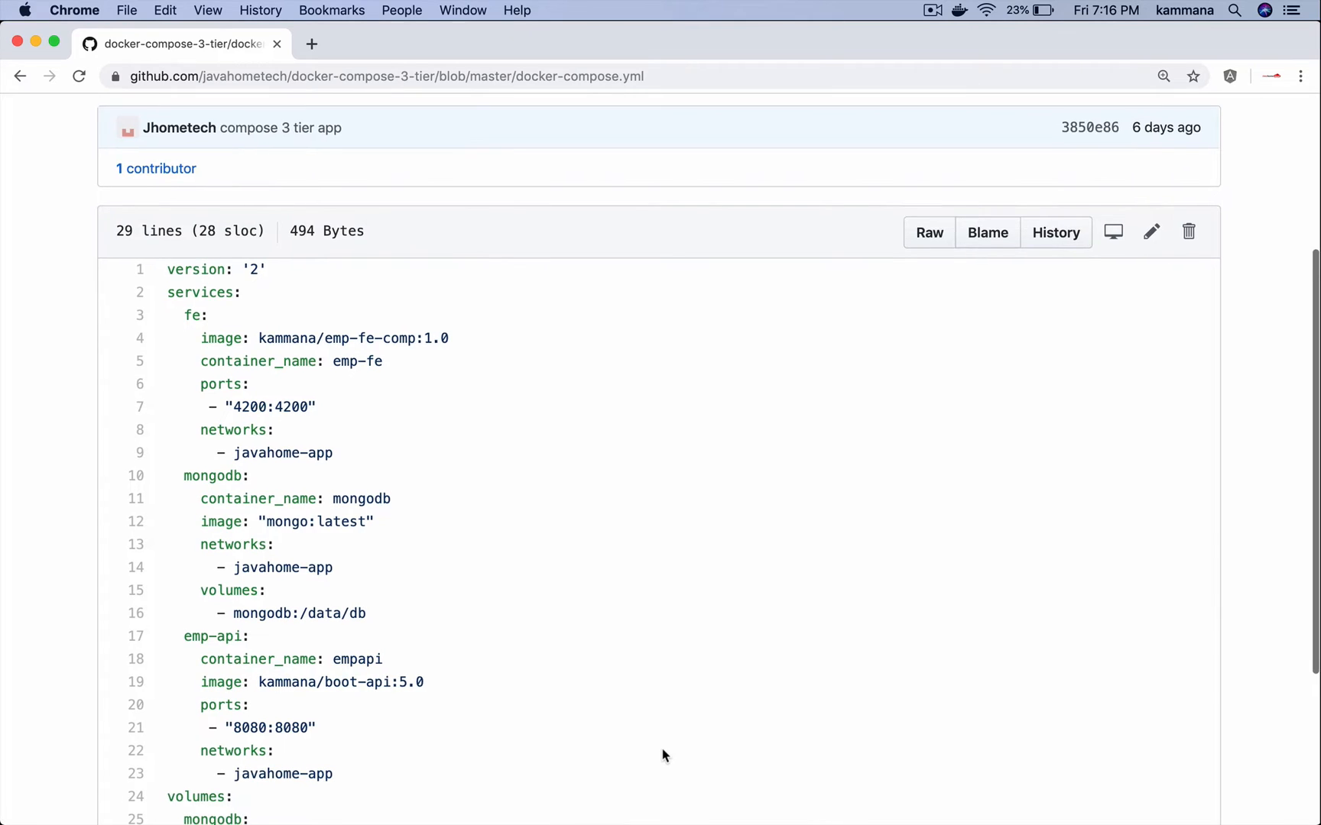
pyautogui.scroll(-3)
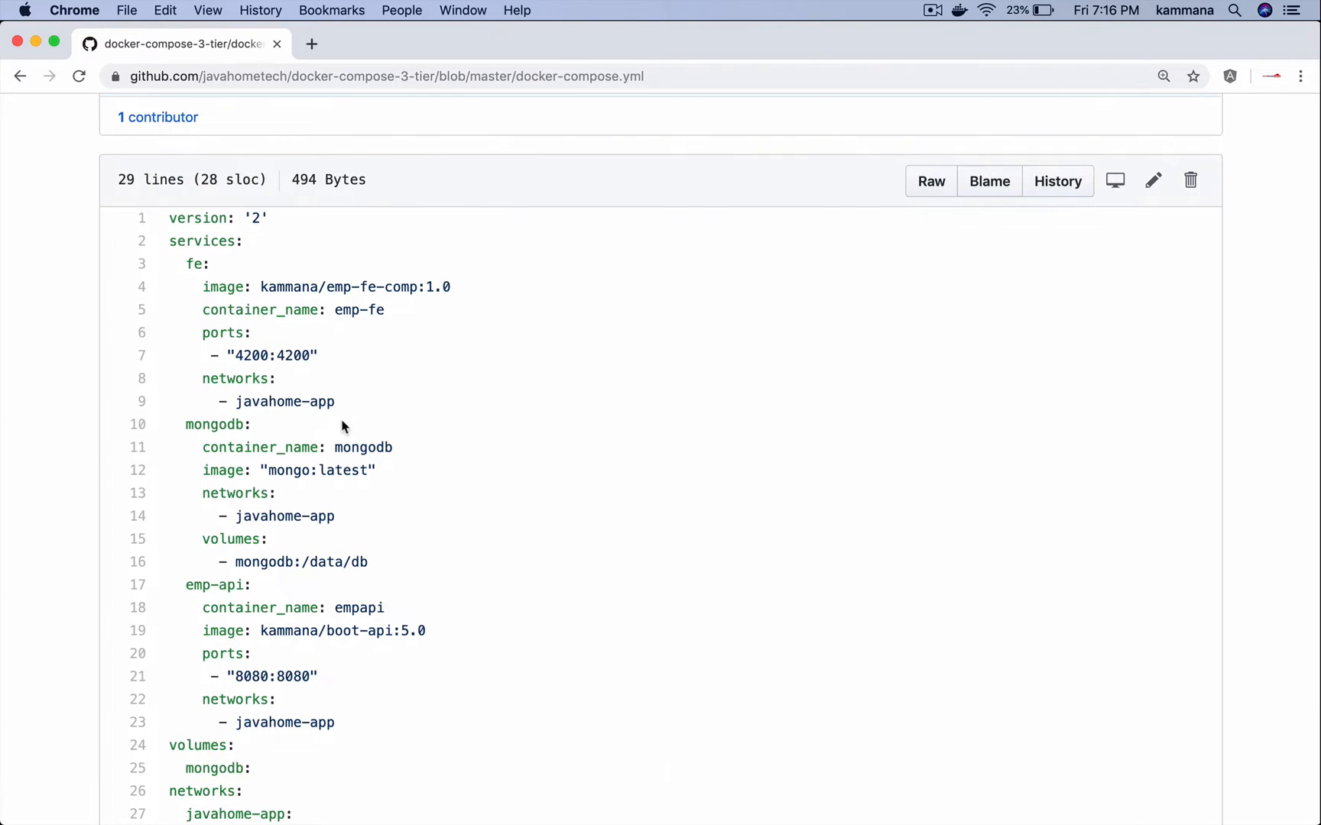
pyautogui.doubleClick(197, 219)
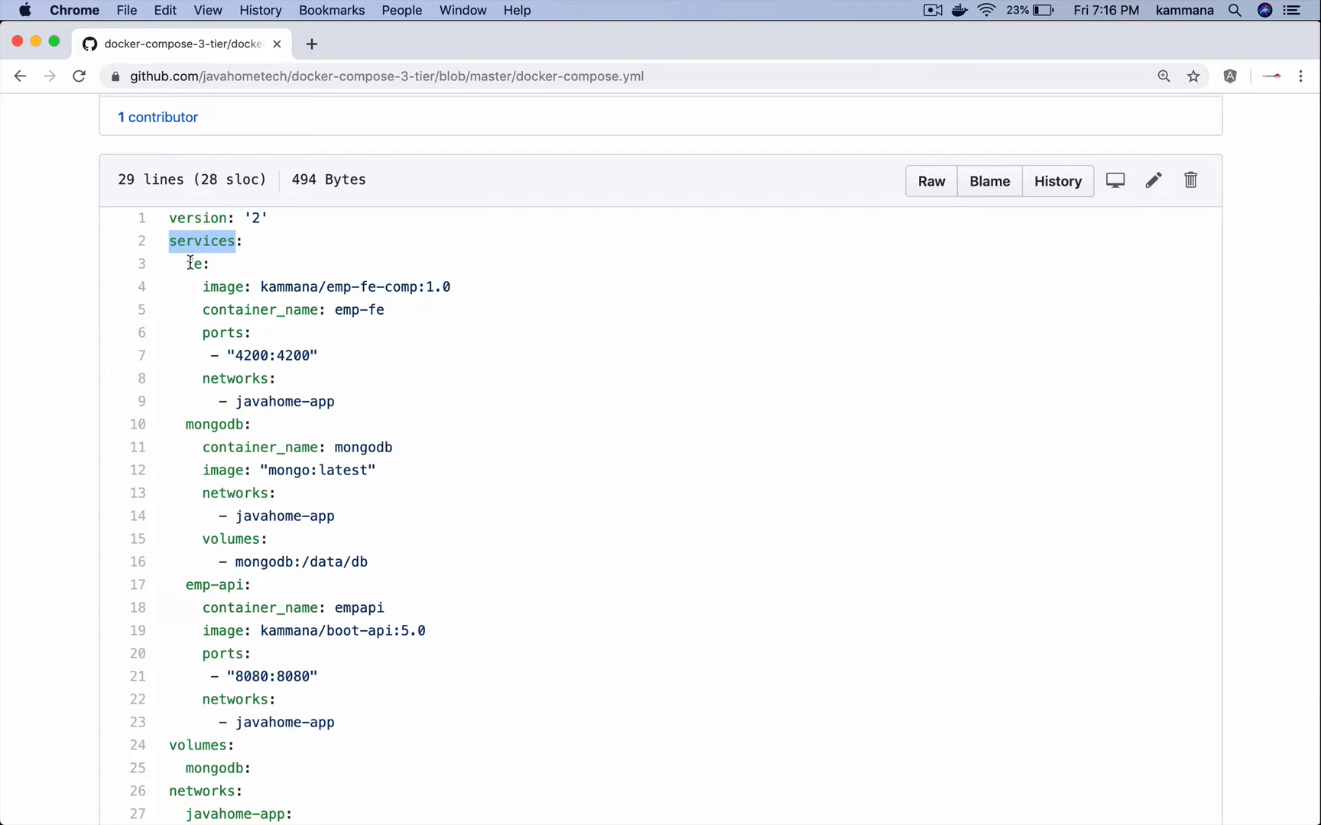
pyautogui.moveTo(168, 242); pyautogui.dragTo(333, 402)
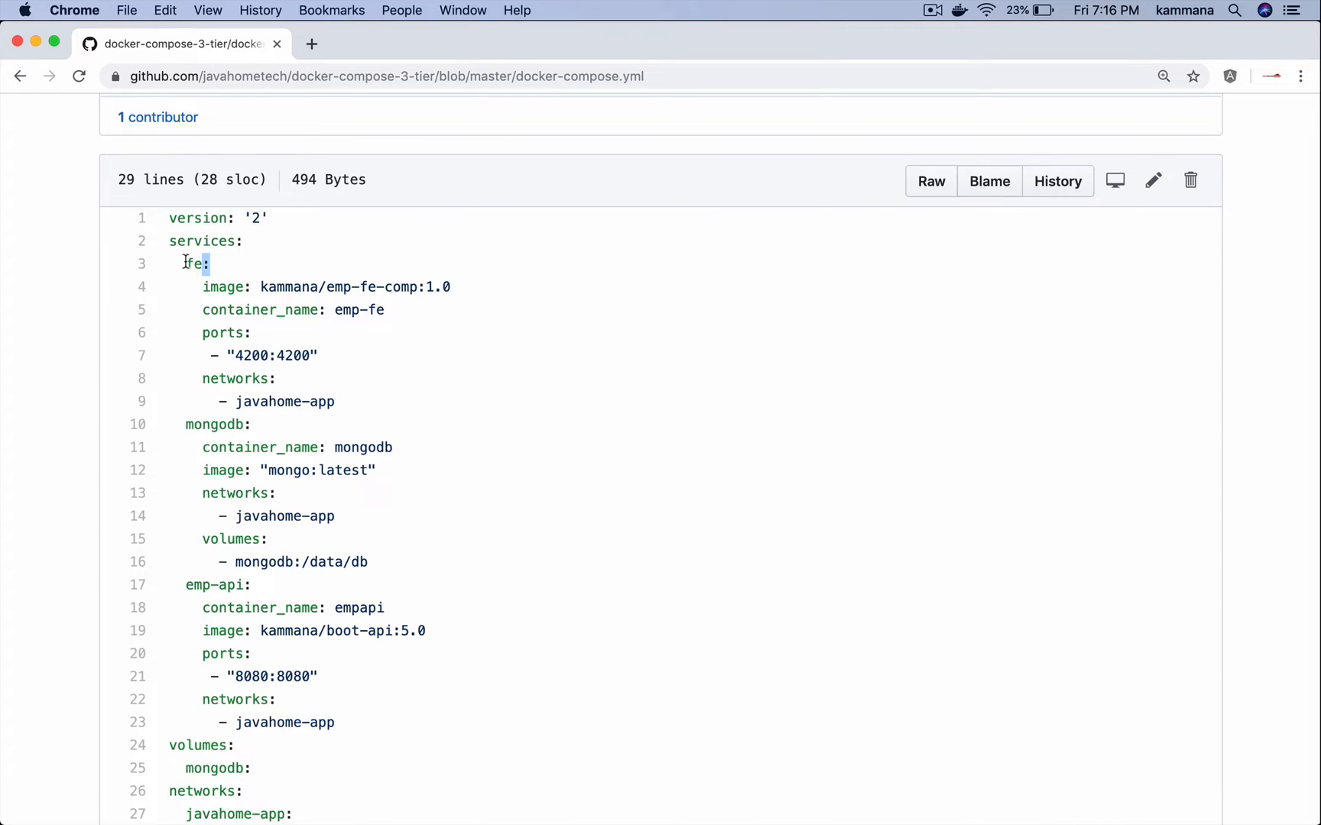
pyautogui.doubleClick(193, 263)
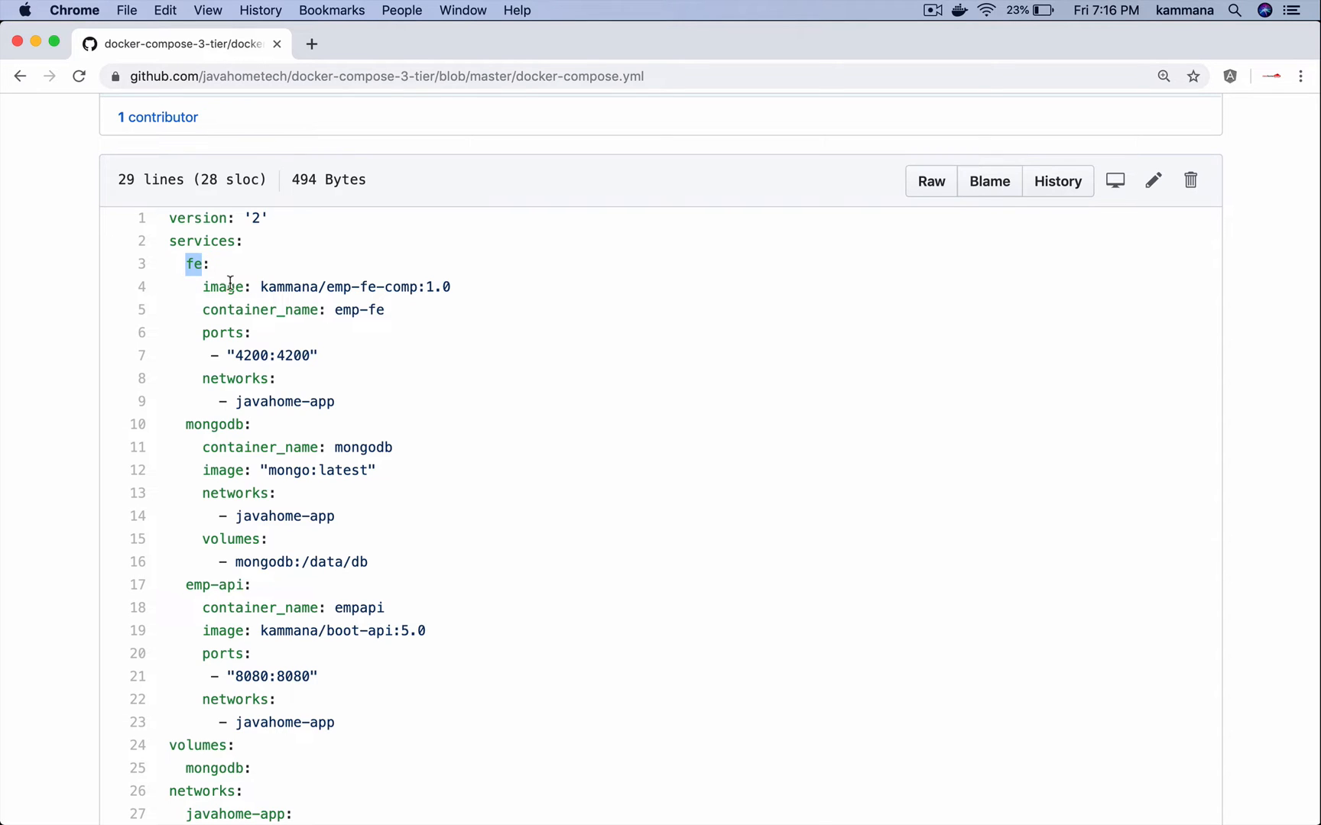
pyautogui.doubleClick(223, 286)
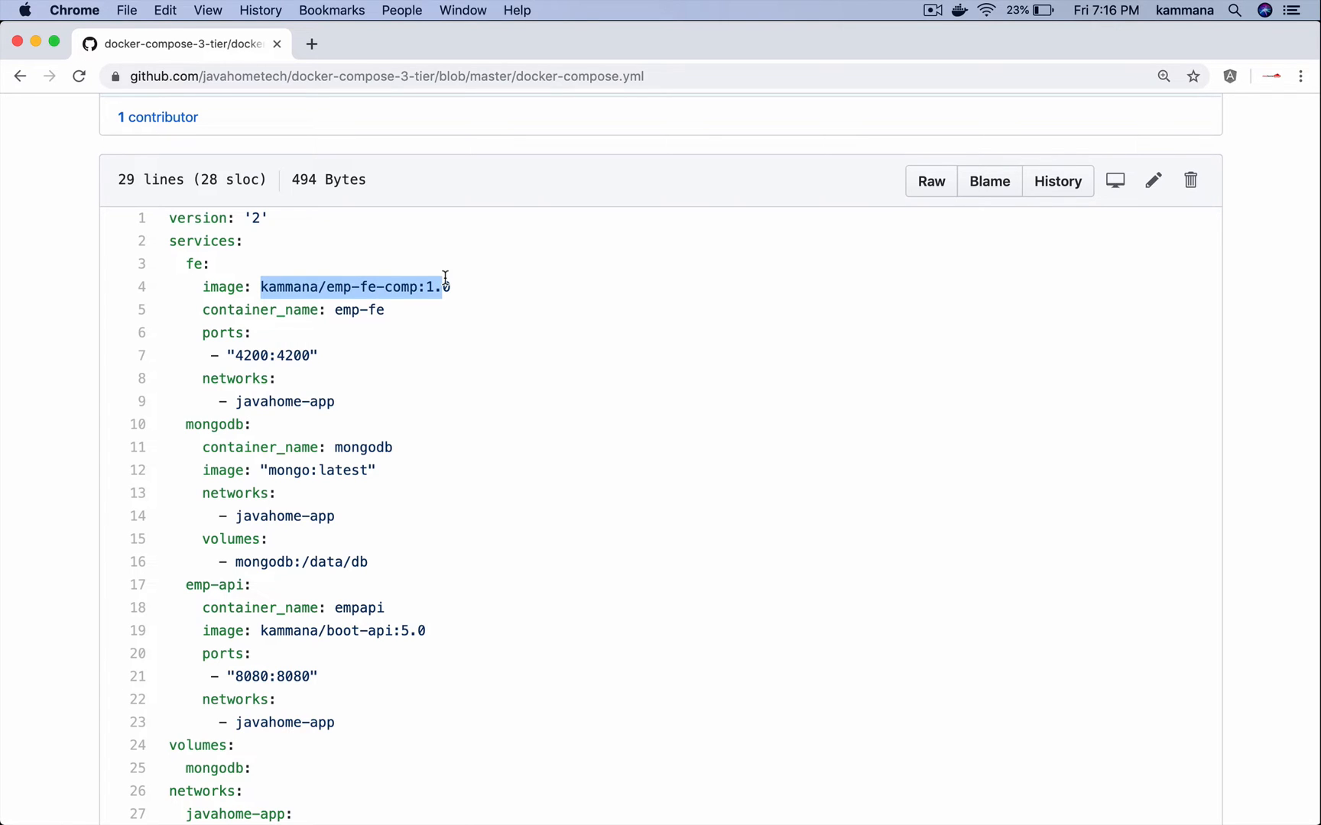
pyautogui.moveTo(337, 310)
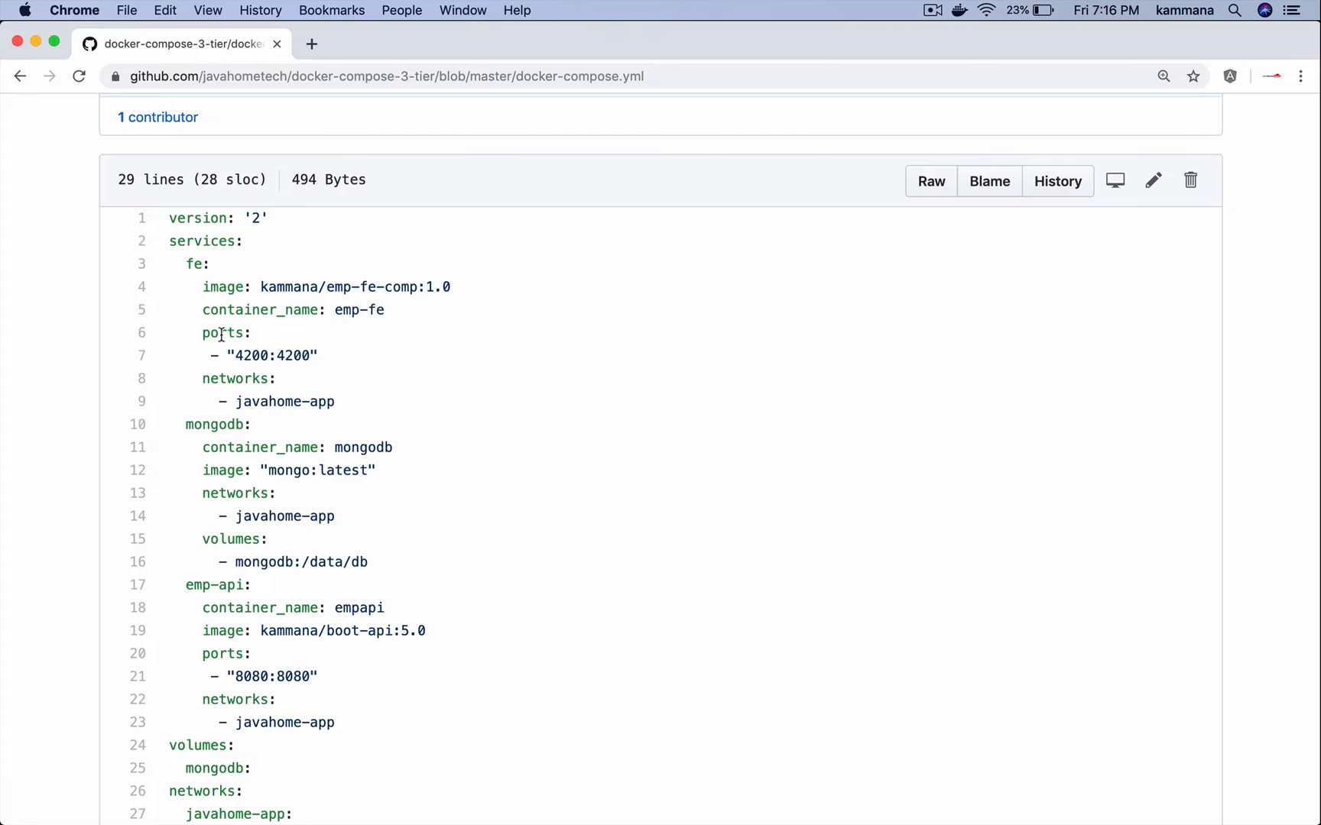
pyautogui.doubleClick(239, 377)
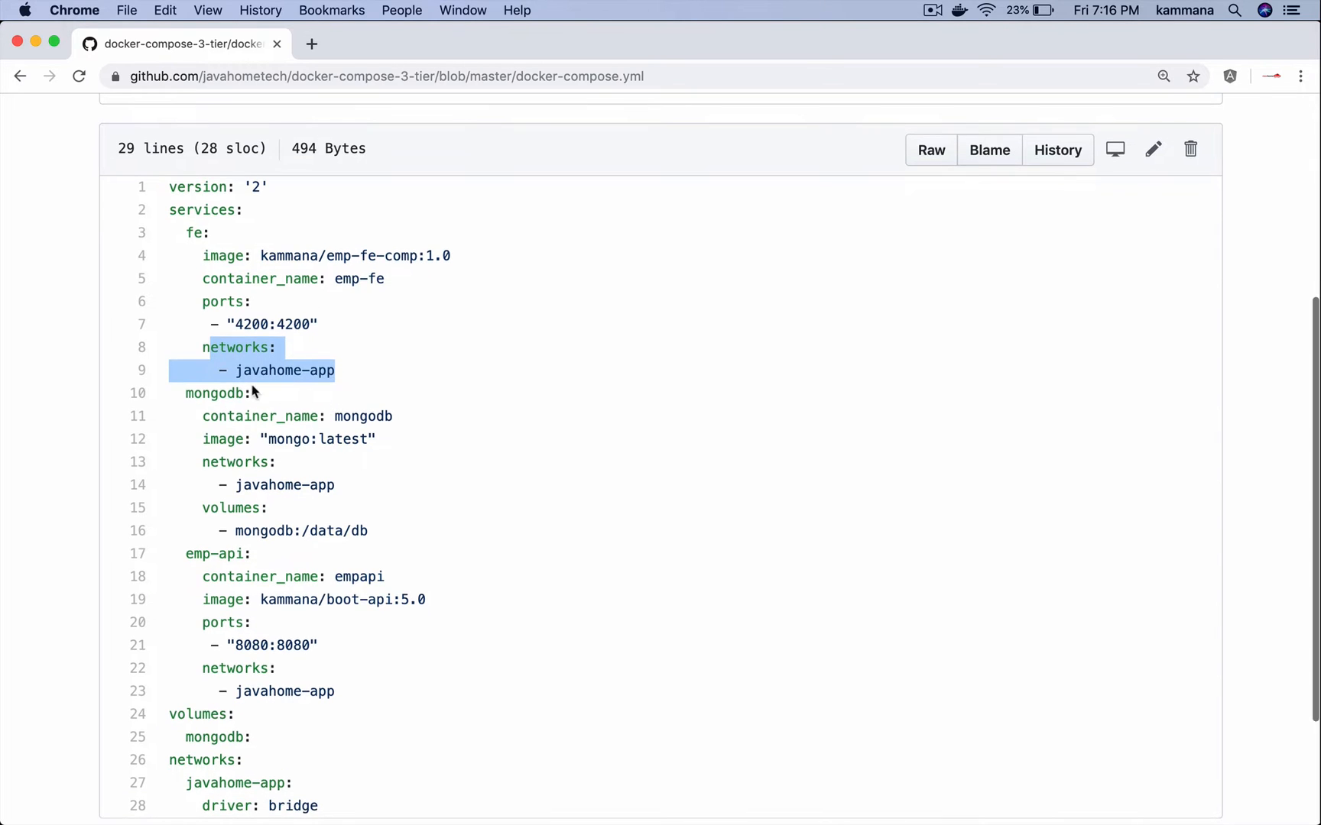
# - Review the mongodb service's container_name and volumes mapping, then the emp-api service definition
pyautogui.doubleClick(212, 393)
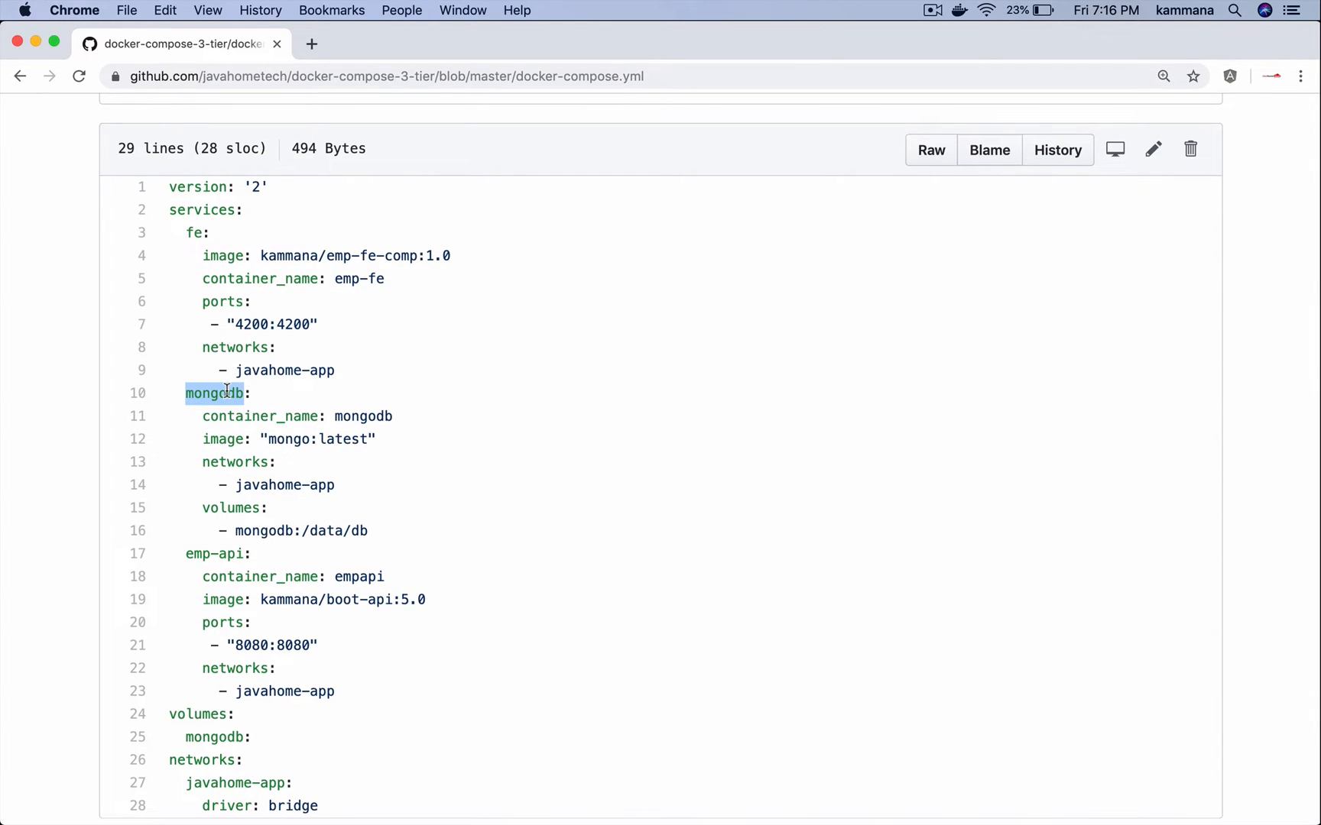
pyautogui.doubleClick(259, 416)
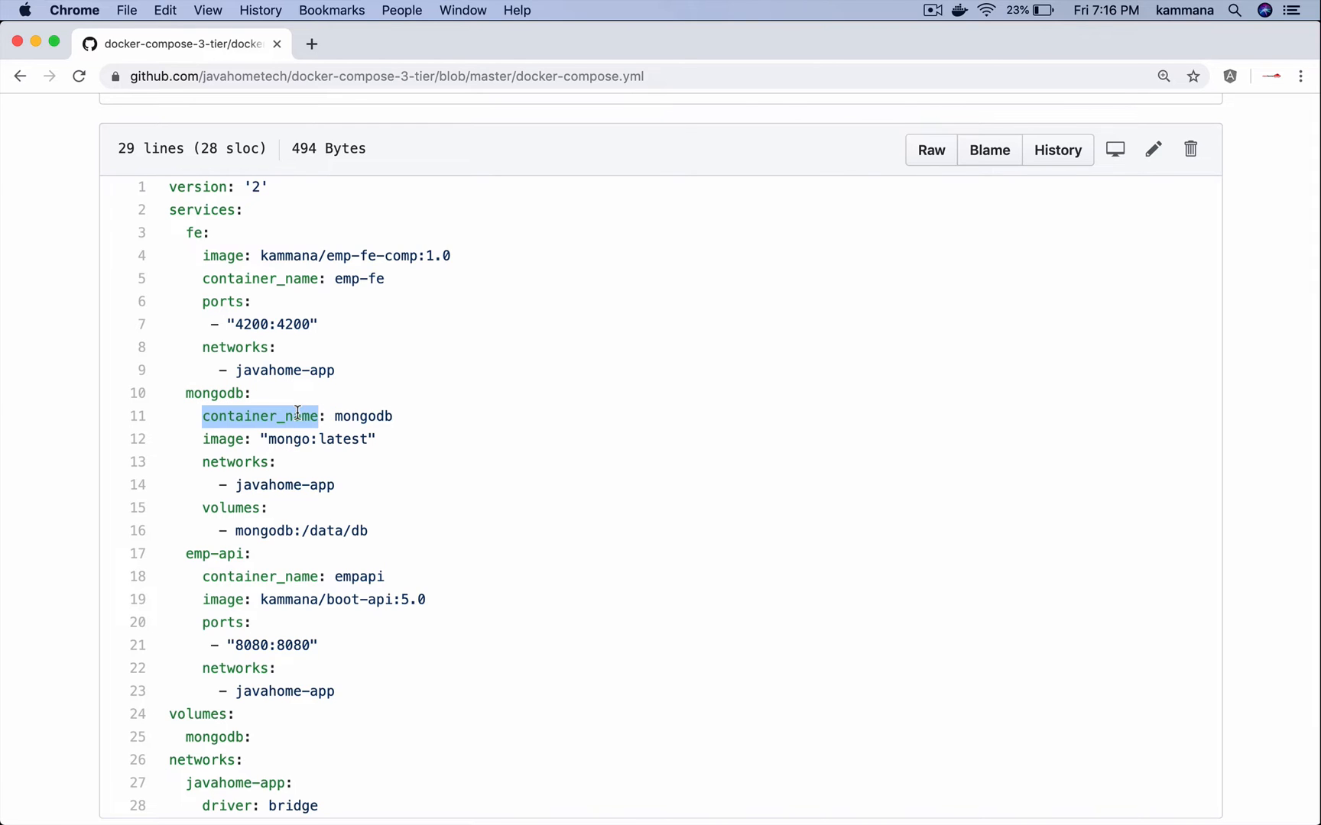
pyautogui.doubleClick(233, 461)
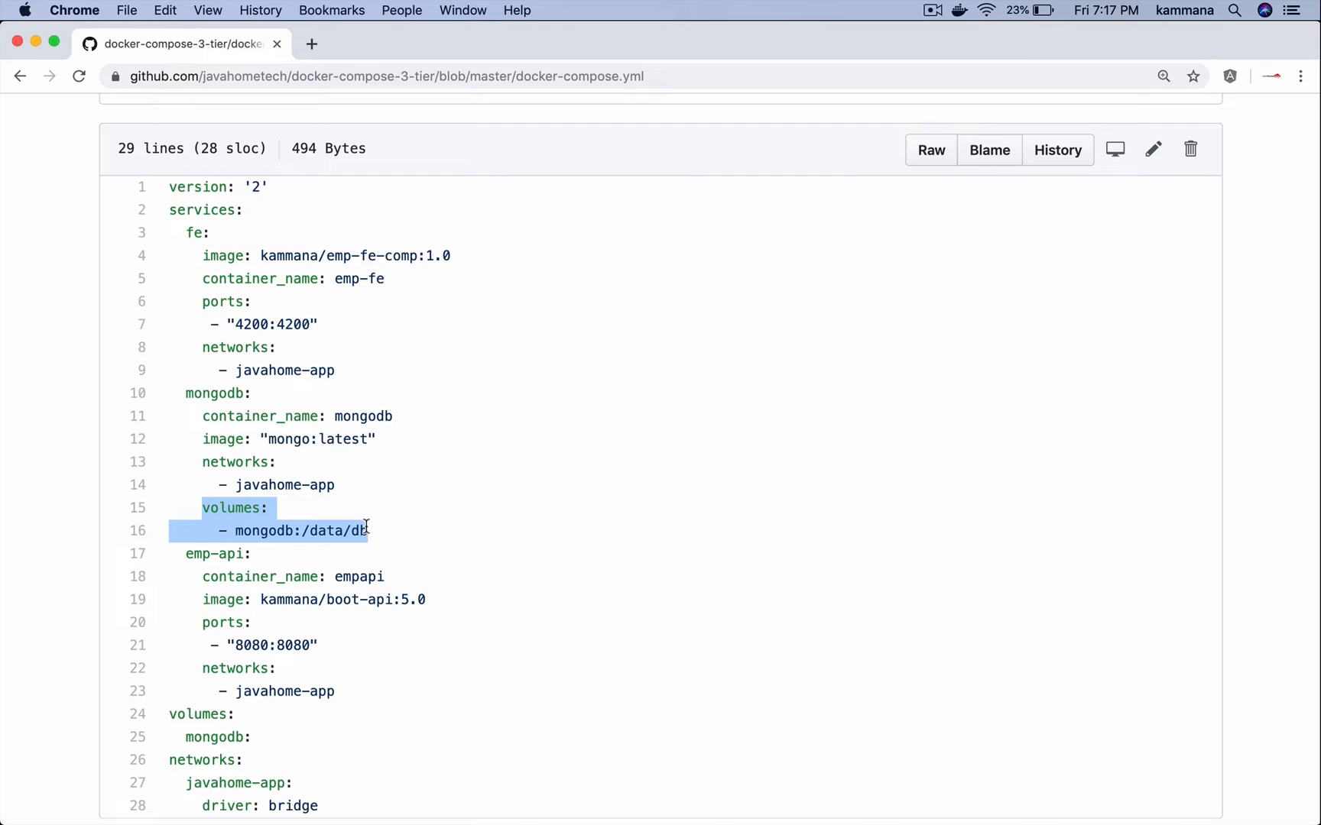
pyautogui.click(186, 553)
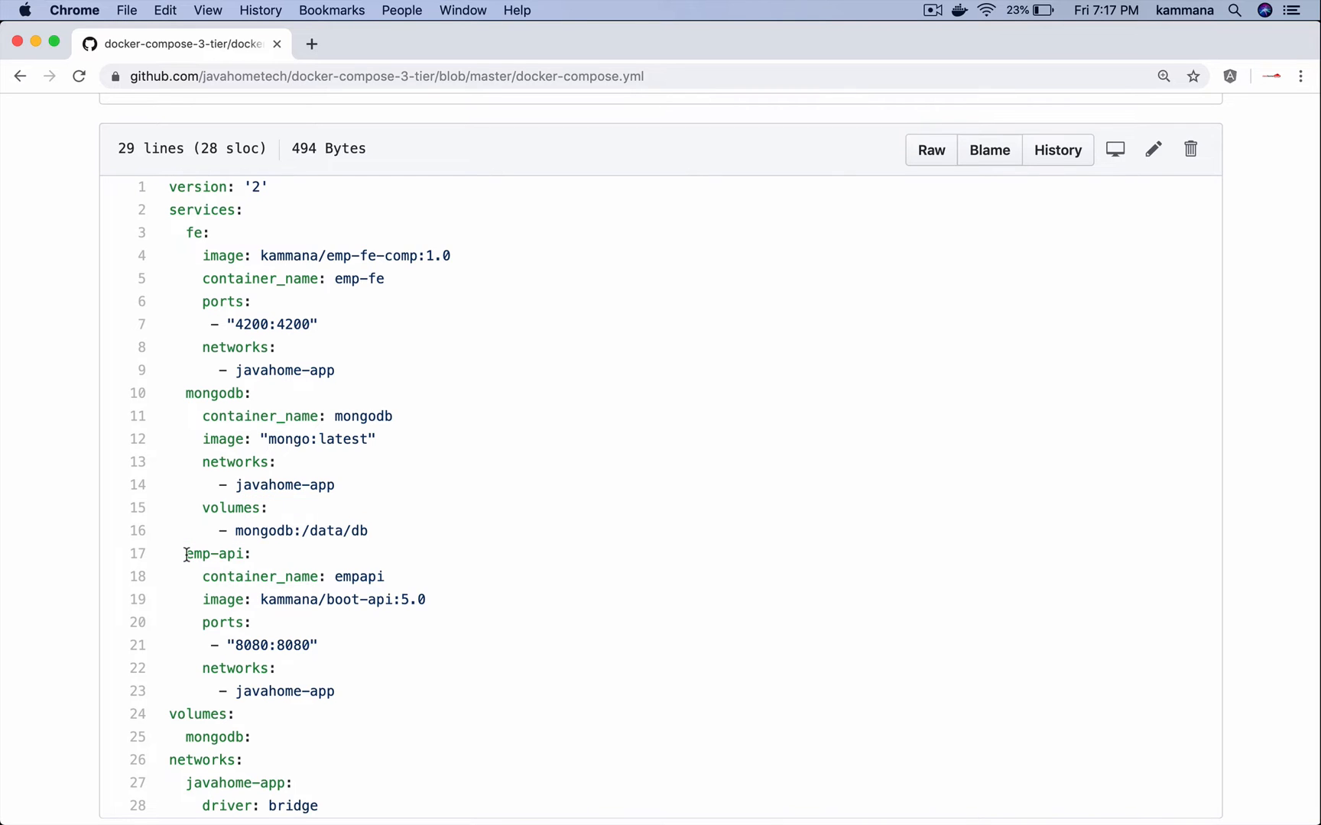
pyautogui.moveTo(185, 553); pyautogui.dragTo(228, 599)
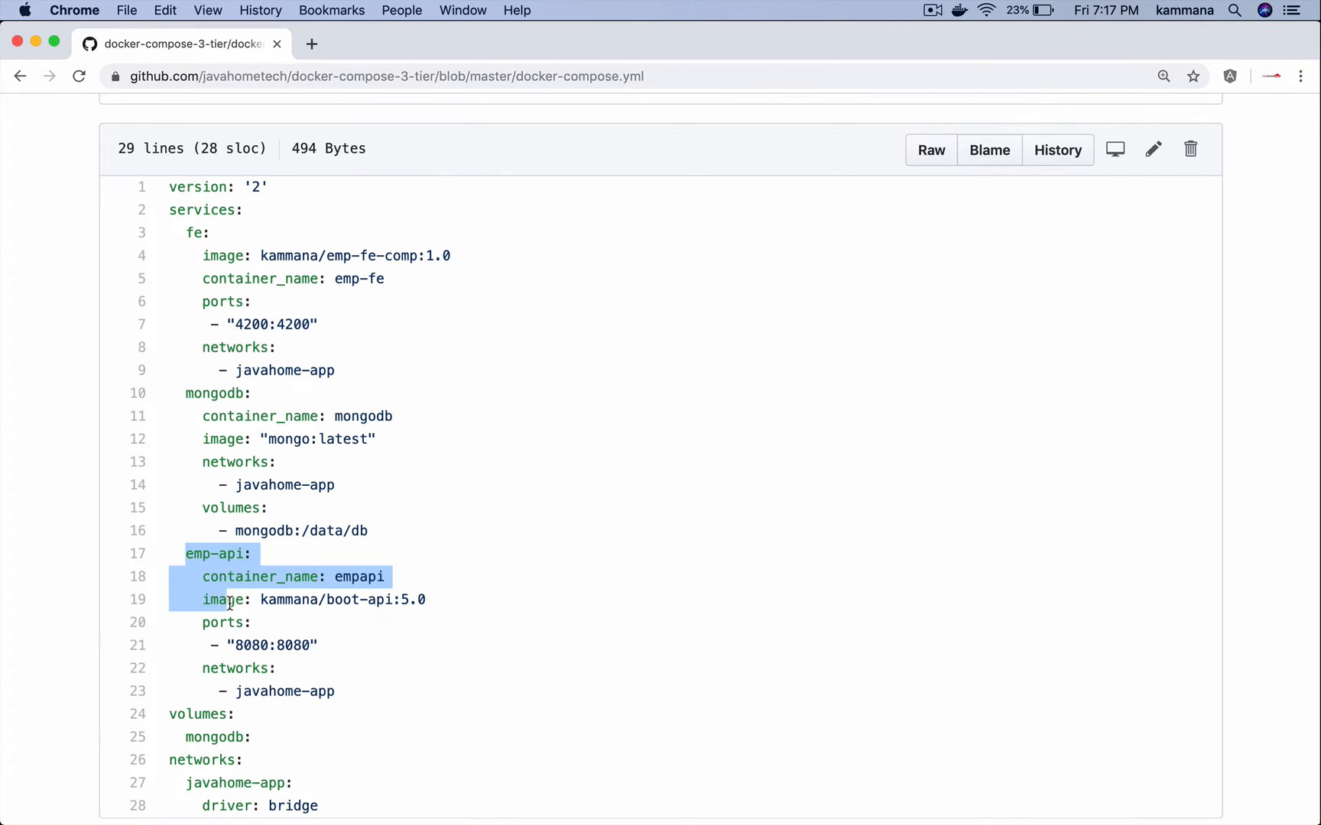
pyautogui.scroll(-3)
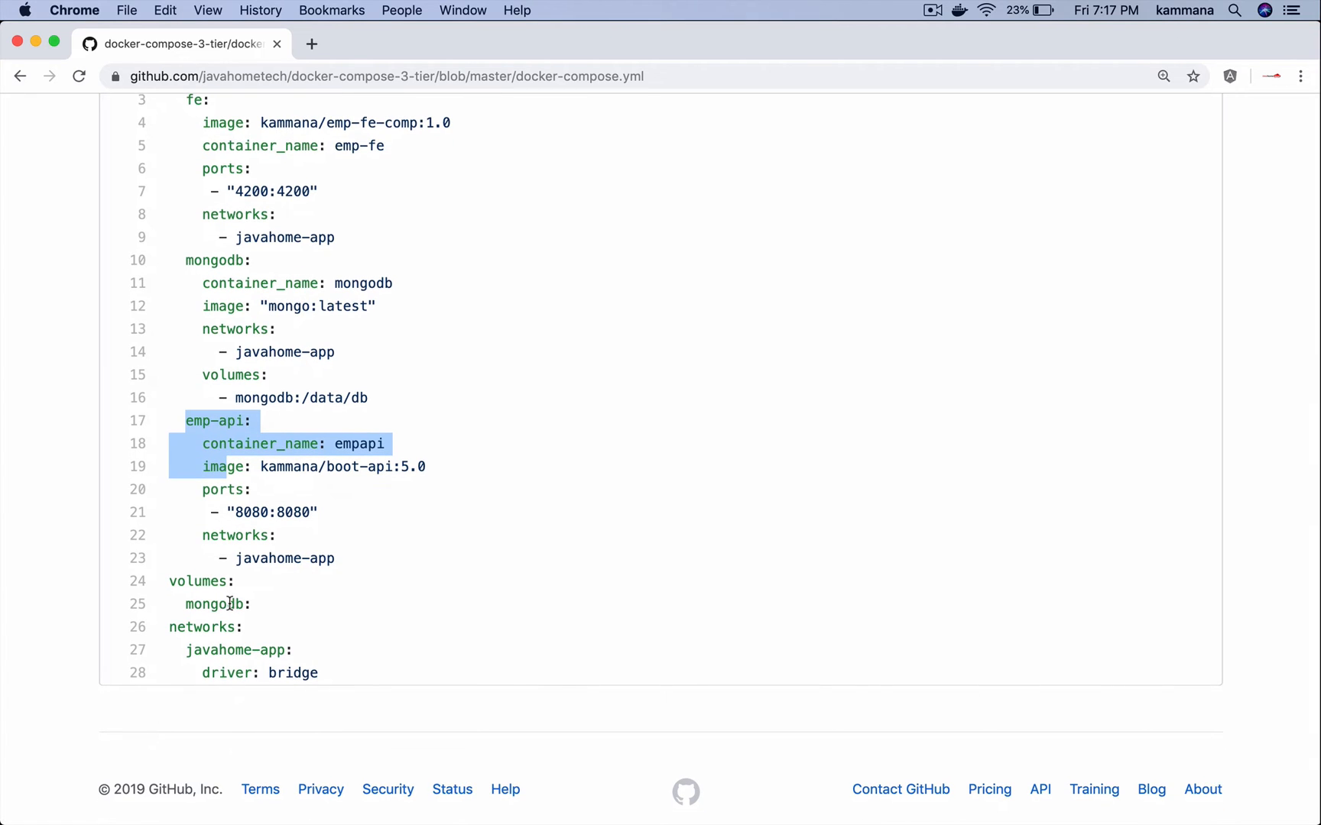
pyautogui.moveTo(250, 443)
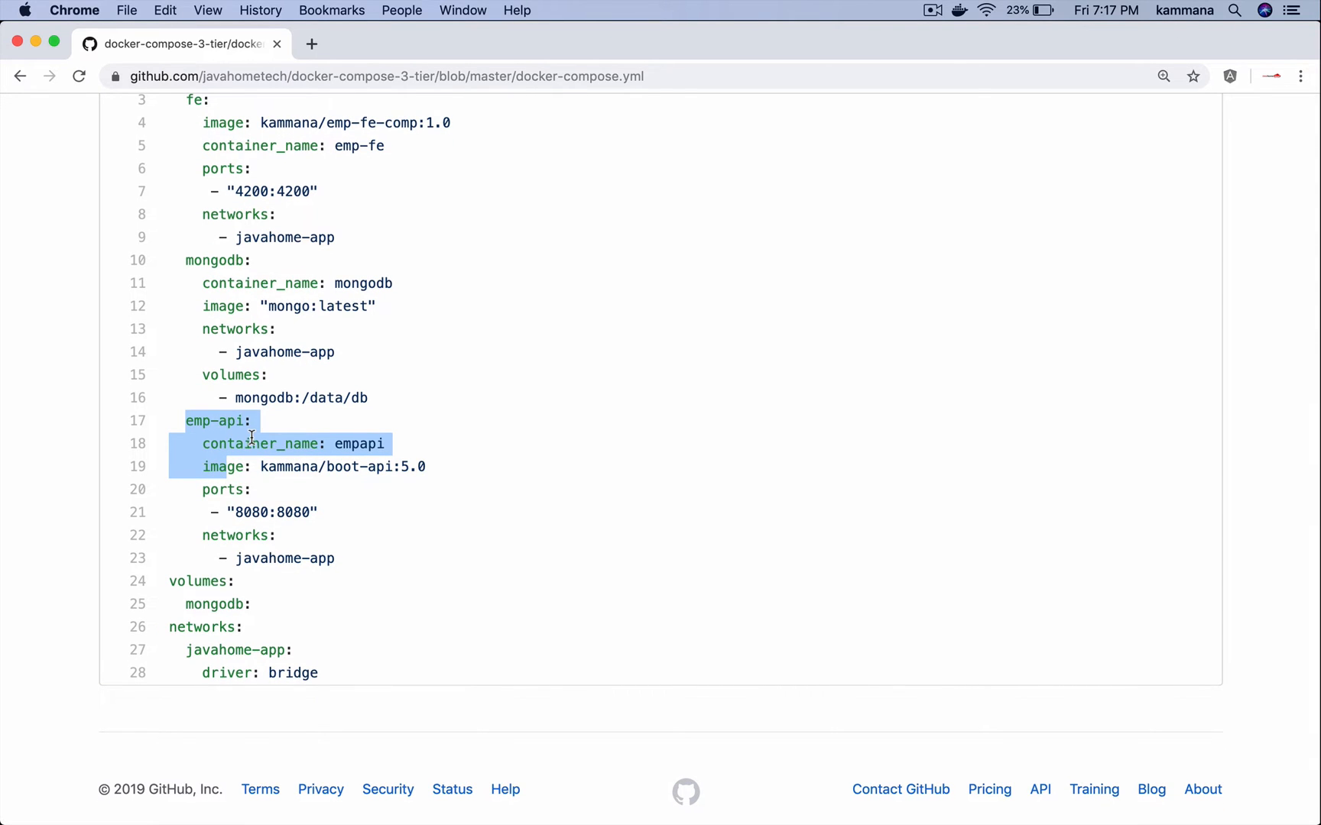
pyautogui.doubleClick(260, 444)
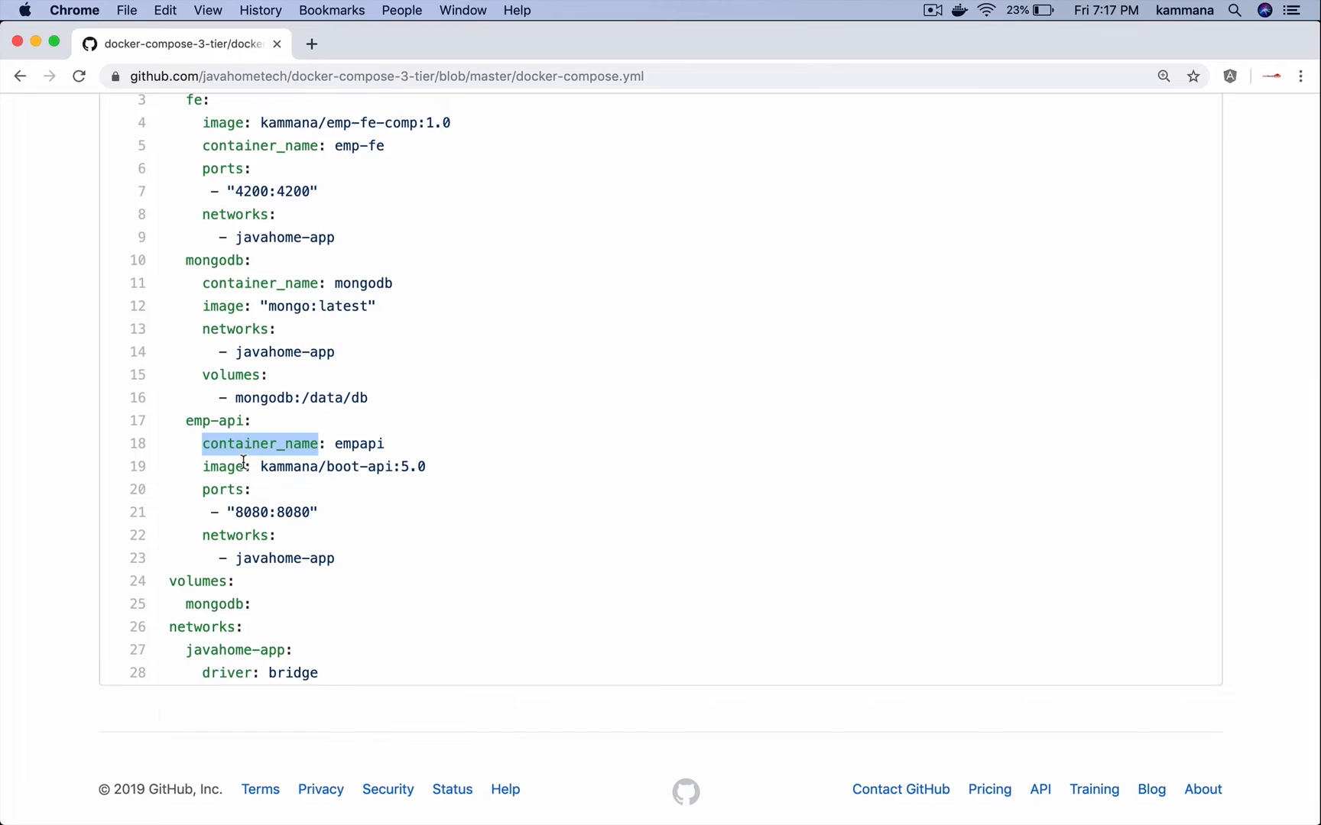
pyautogui.doubleClick(221, 489)
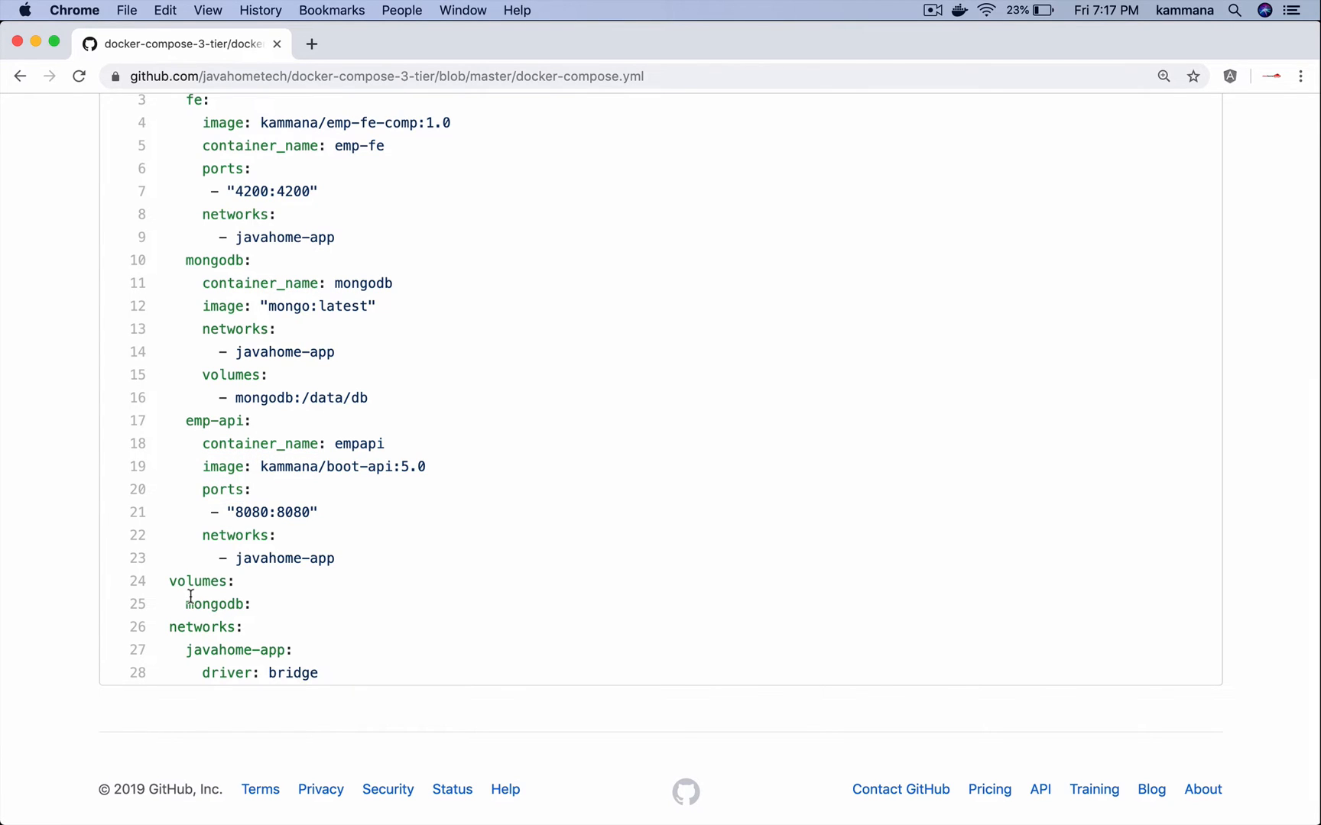
# - Review the top-level volumes (mongodb named volume) and networks sections with the bridge driver
pyautogui.doubleClick(197, 581)
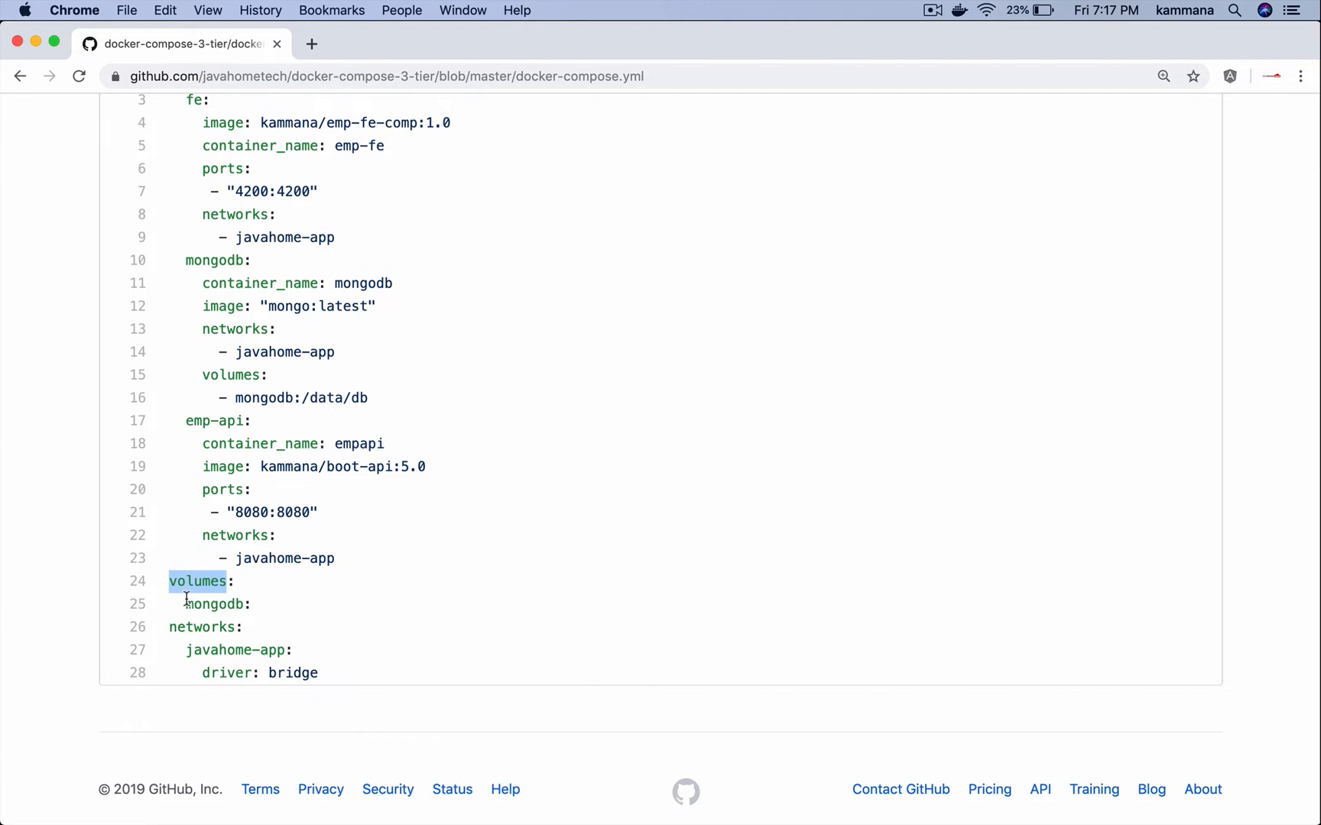
pyautogui.doubleClick(216, 604)
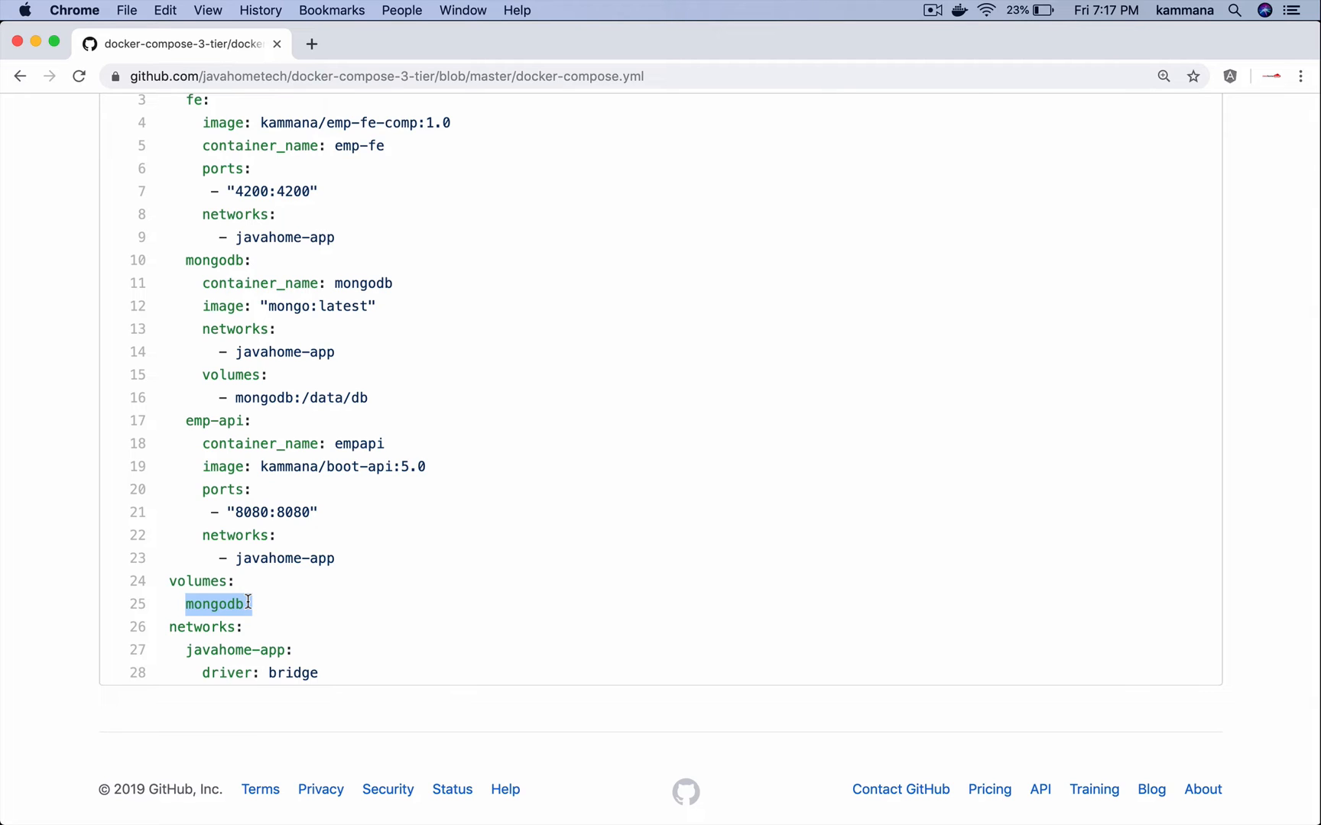
pyautogui.doubleClick(200, 627)
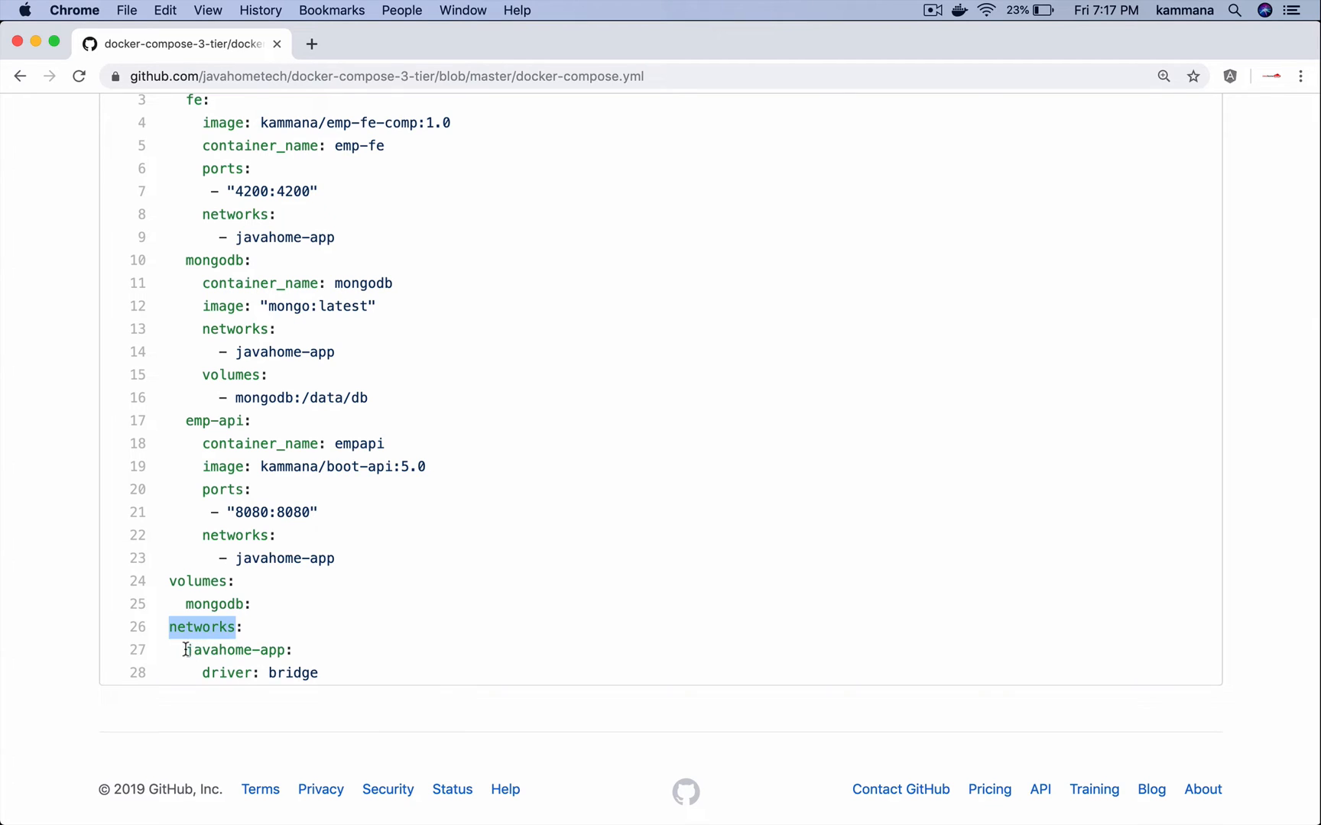
pyautogui.doubleClick(236, 650)
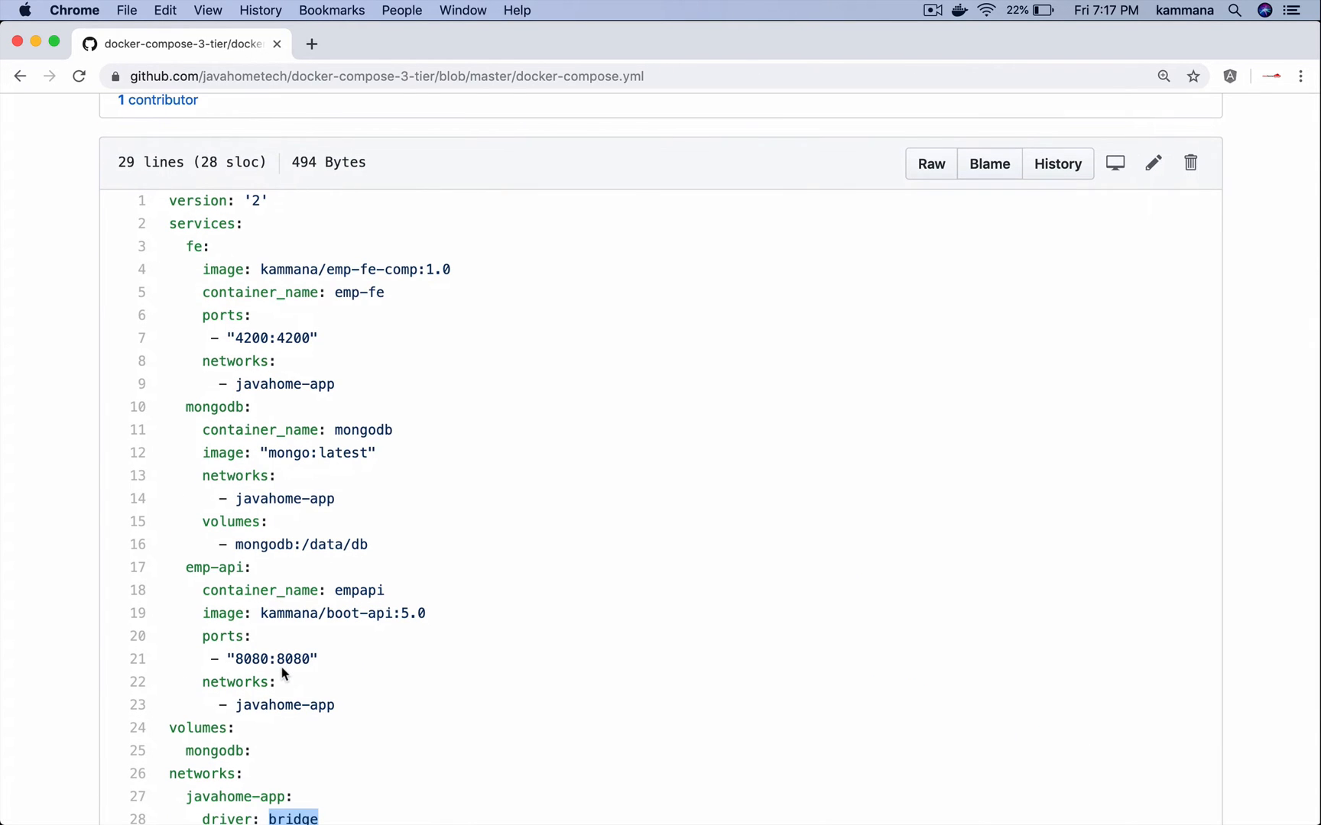
pyautogui.scroll(-3)
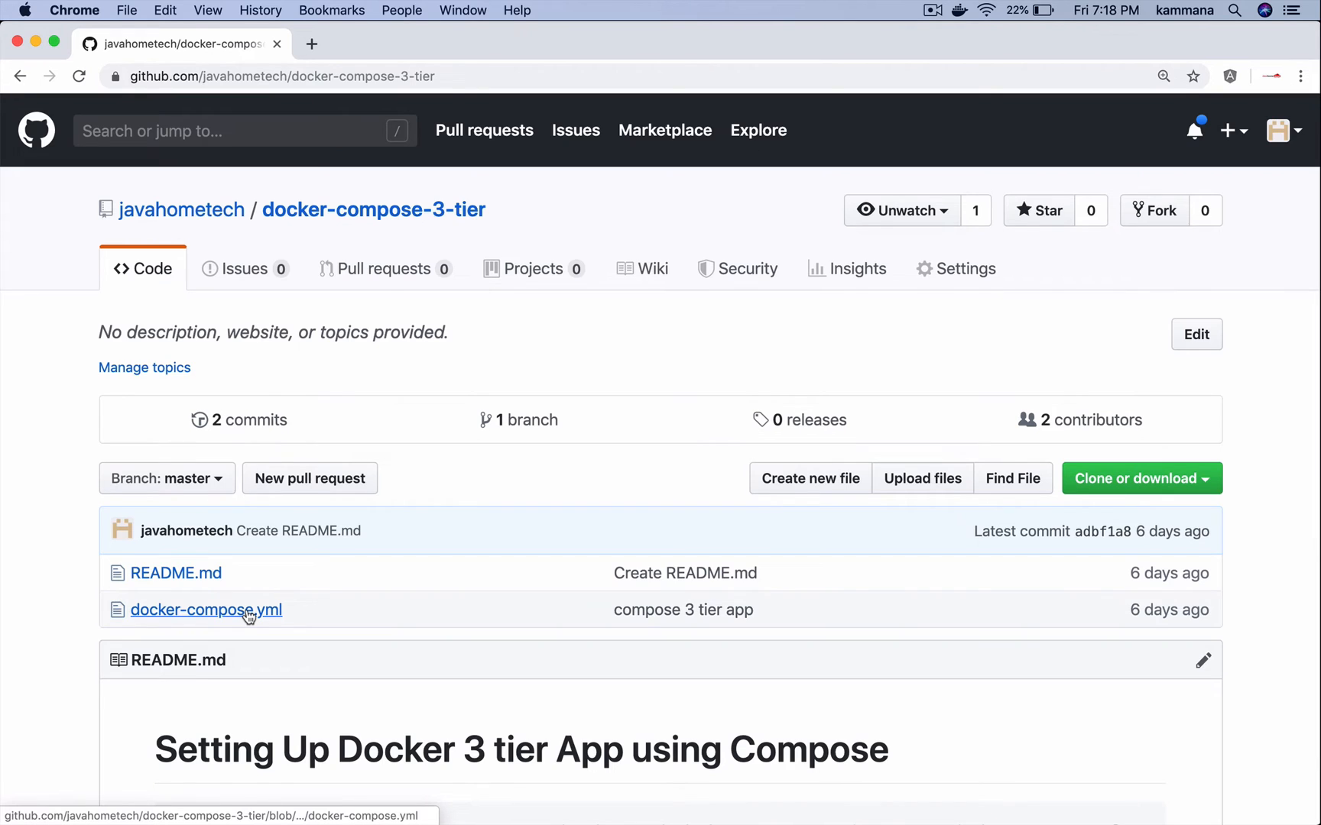
# - Copy the docker-compose up -d command from the README steps
pyautogui.scroll(-3)
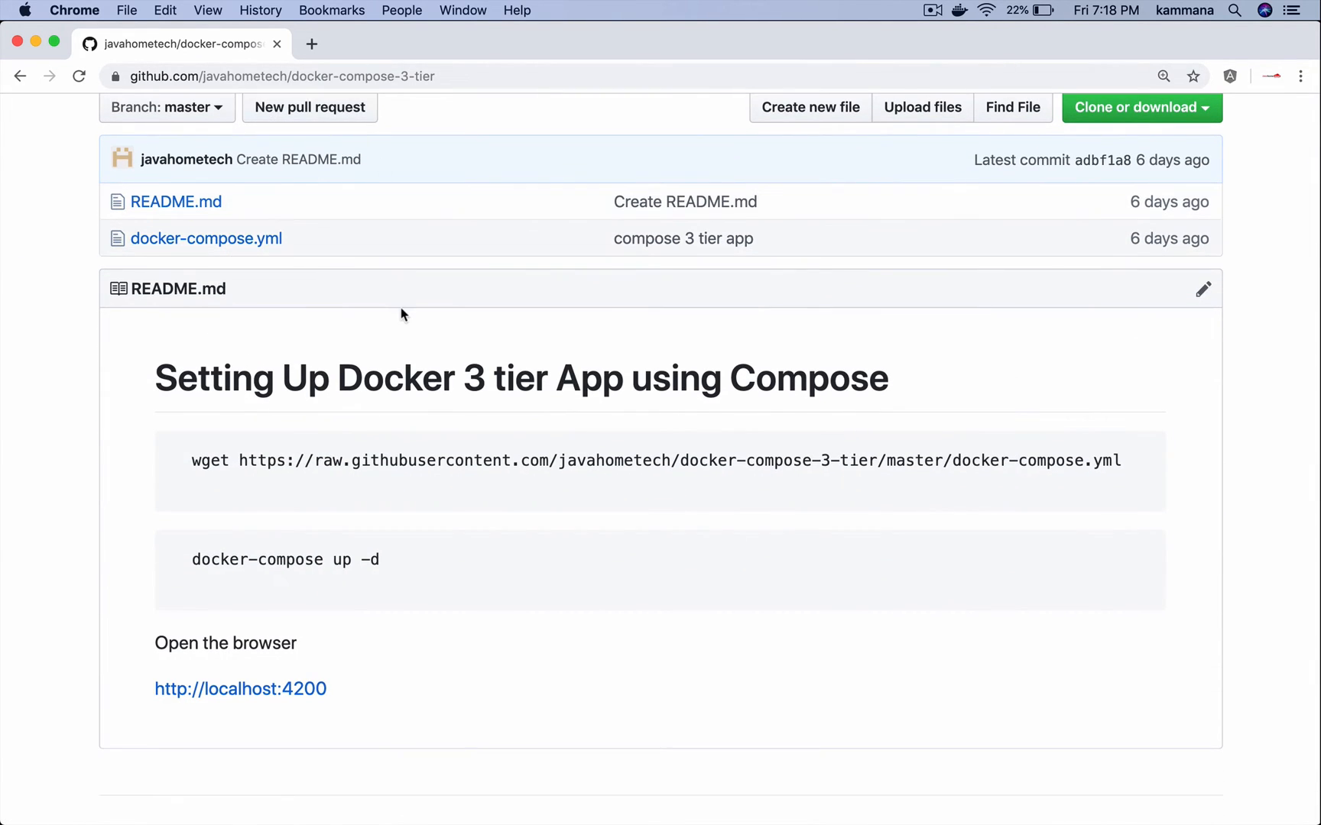
pyautogui.tripleClick(648, 460)
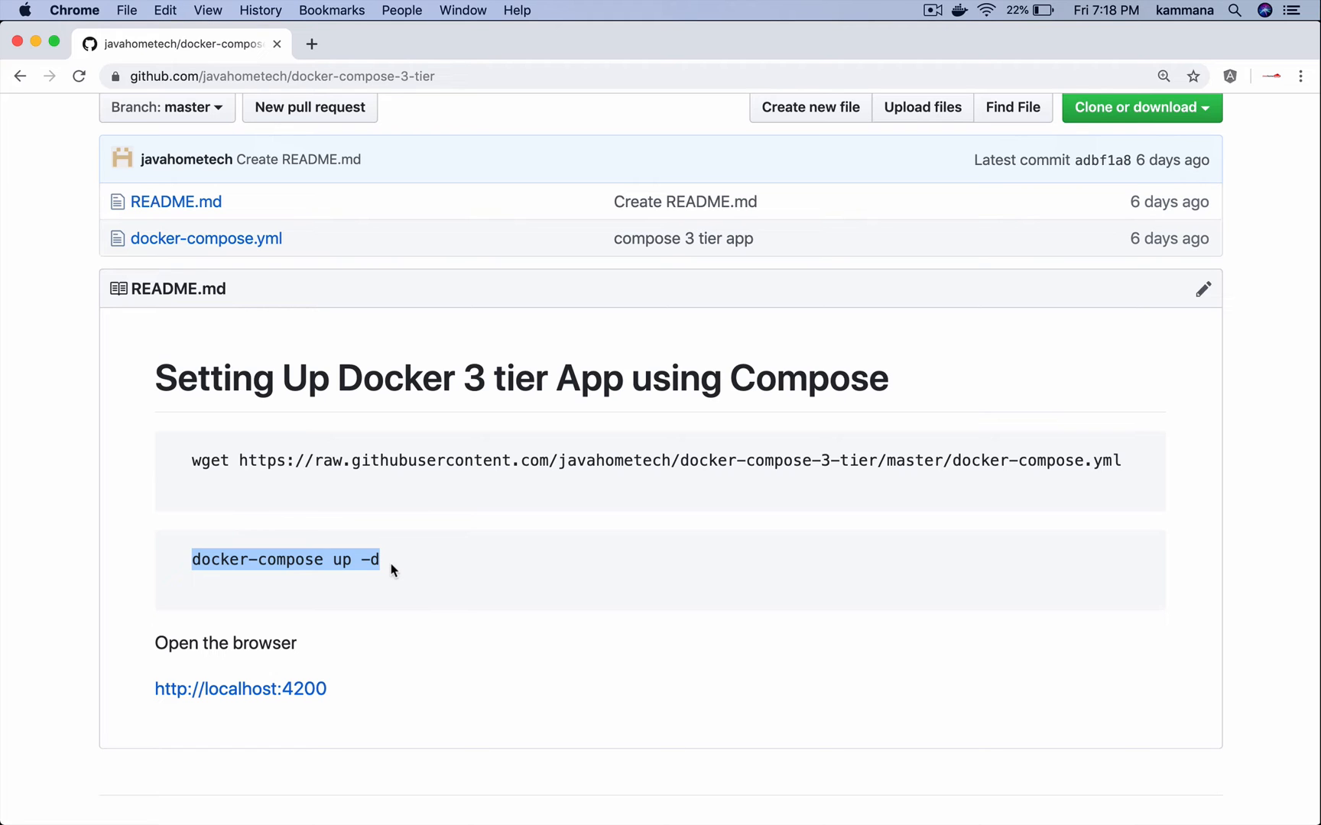
pyautogui.doubleClick(291, 559)
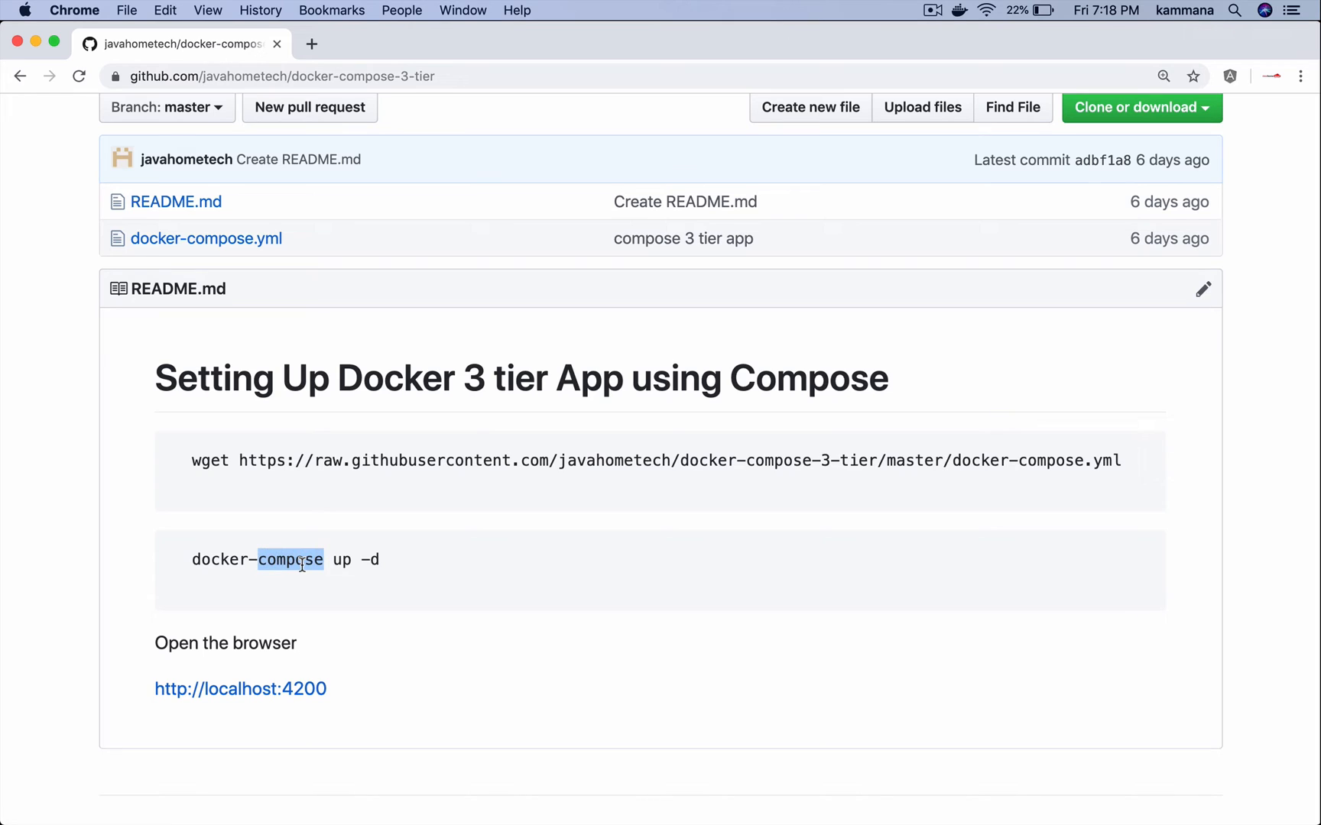
pyautogui.moveTo(402, 554)
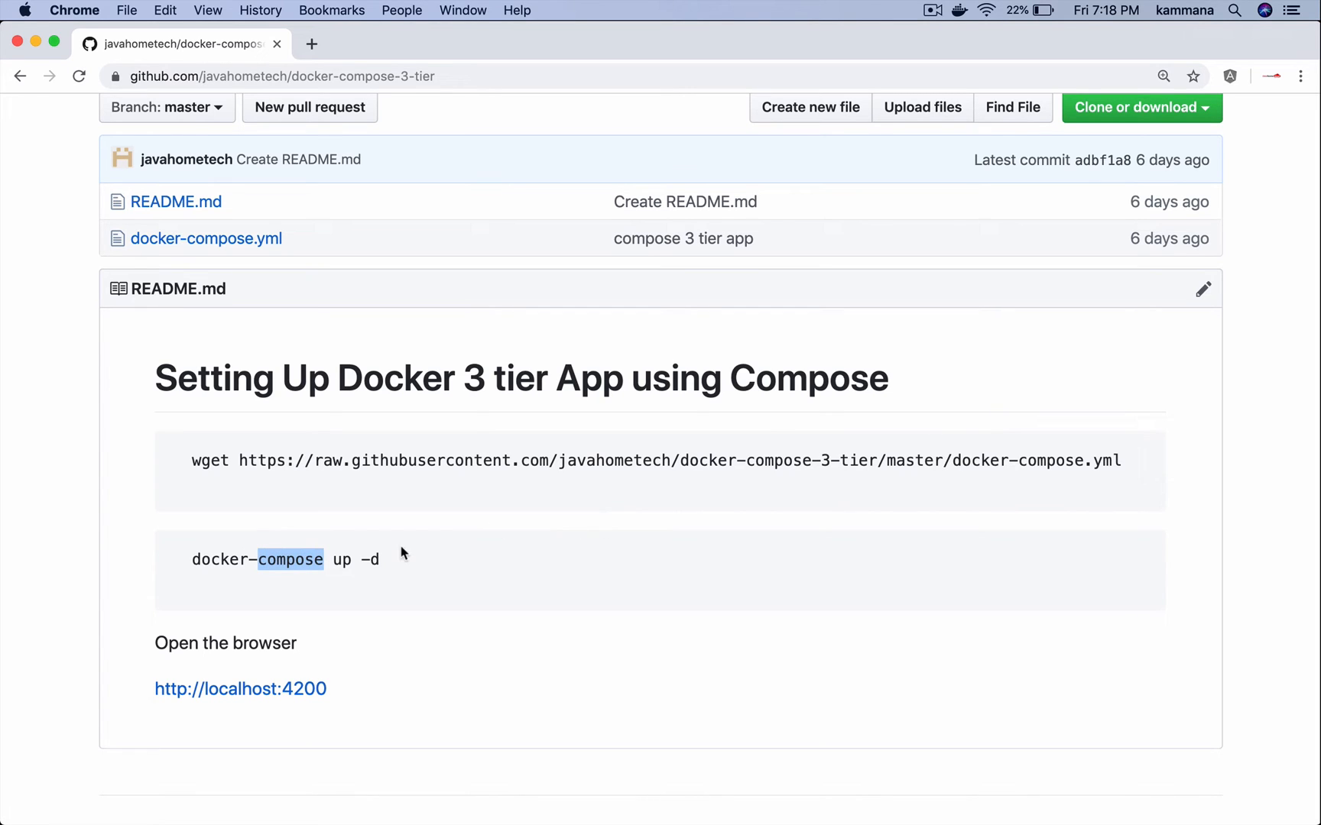
pyautogui.doubleClick(368, 559)
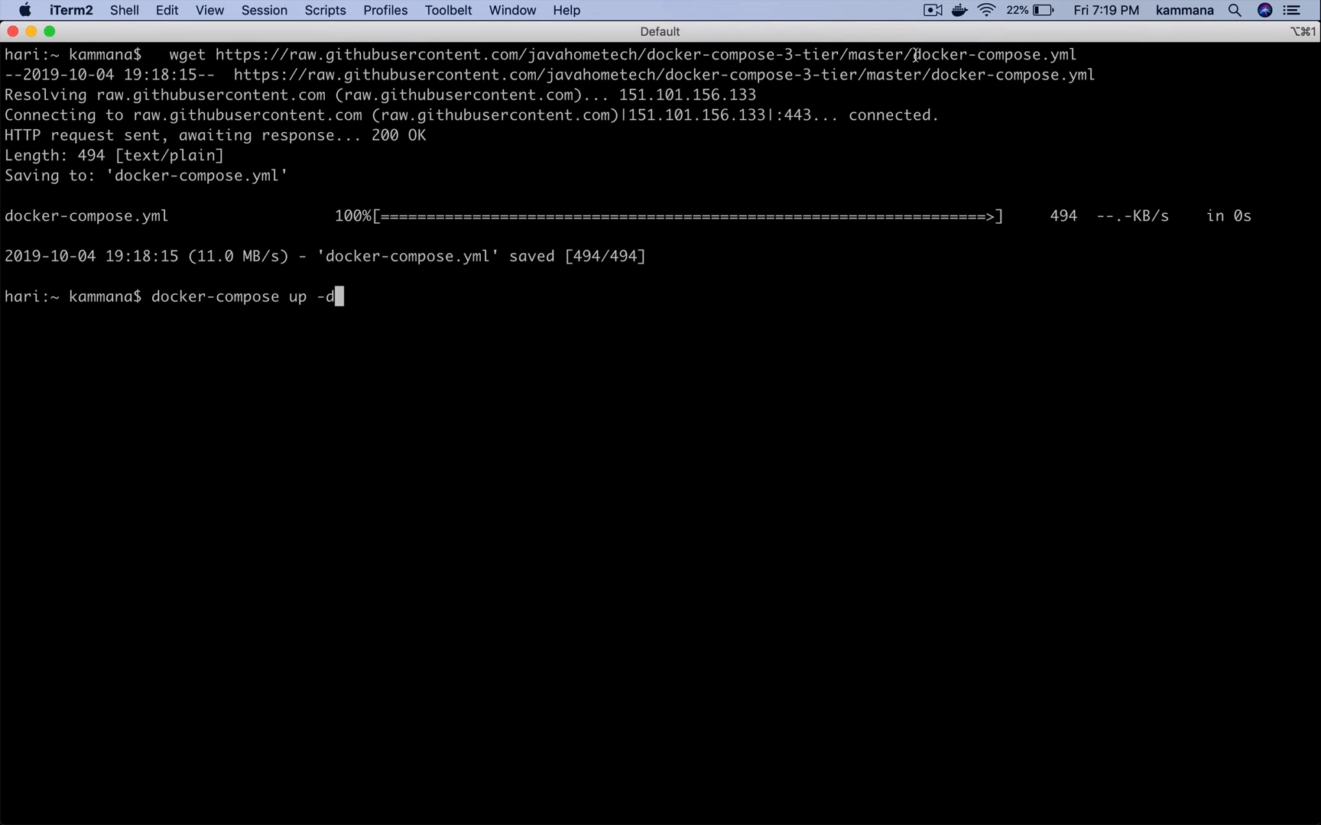
pyautogui.moveTo(525, 248)
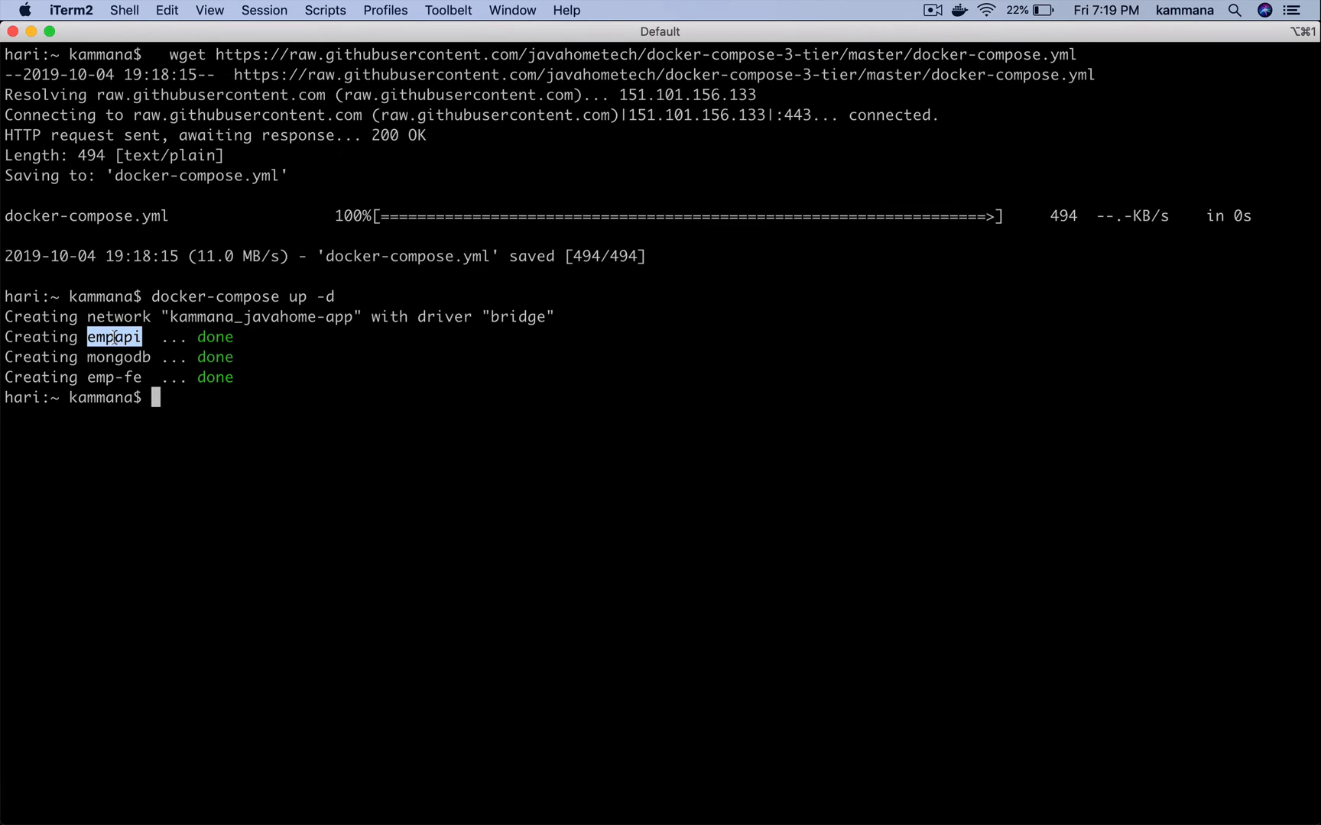
# - Run docker ps and mark the empapi, mongodb and emp-fe container rows as running
pyautogui.write('docker ps')
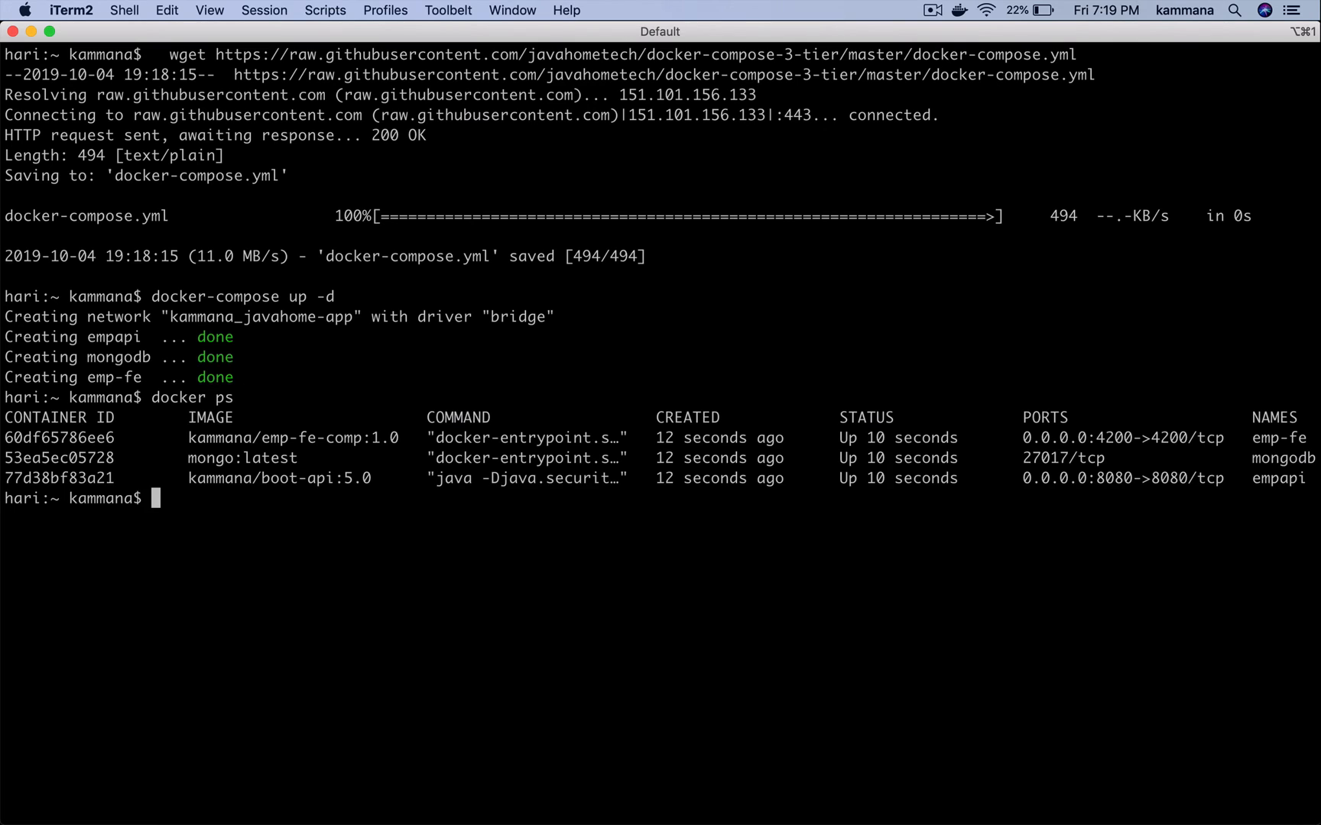
pyautogui.moveTo(6, 438); pyautogui.dragTo(76, 459)
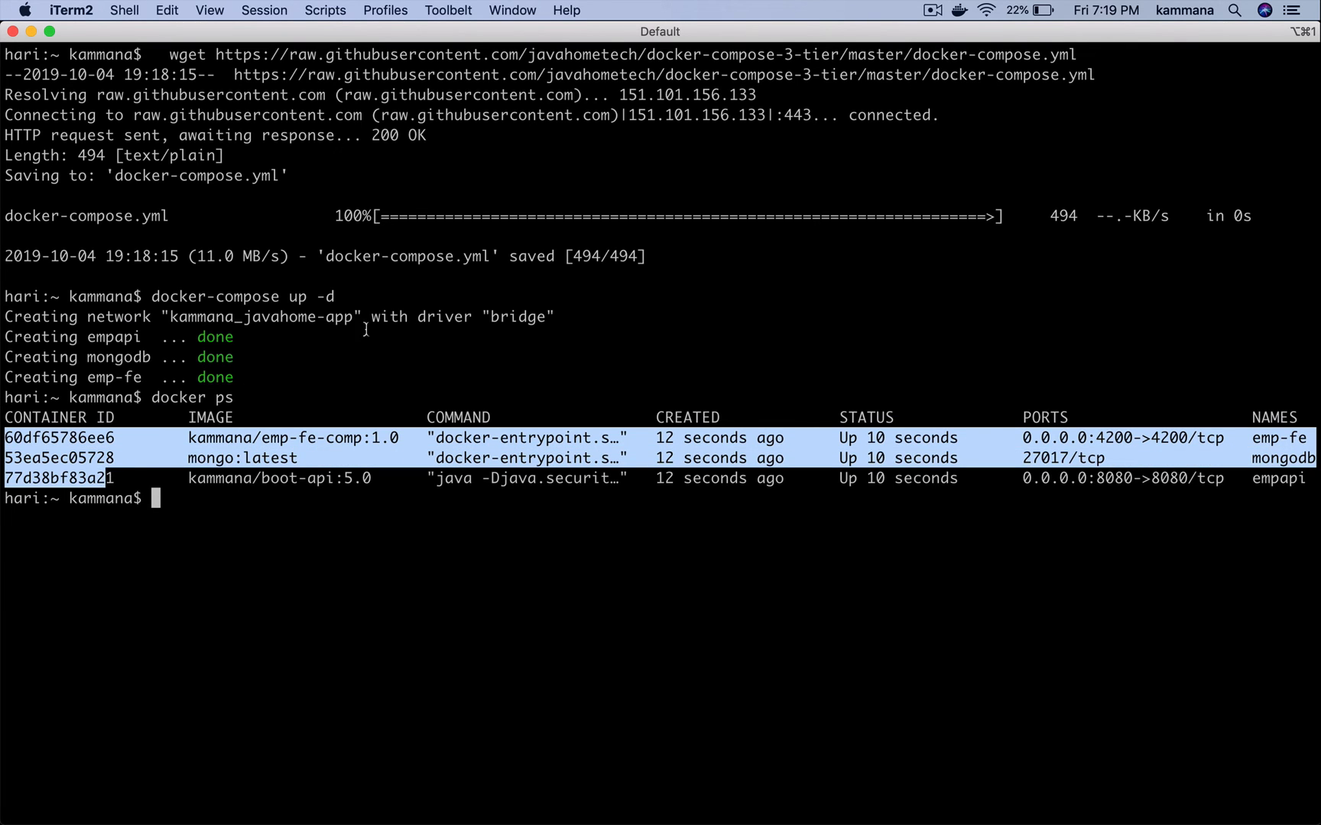
pyautogui.doubleClick(260, 317)
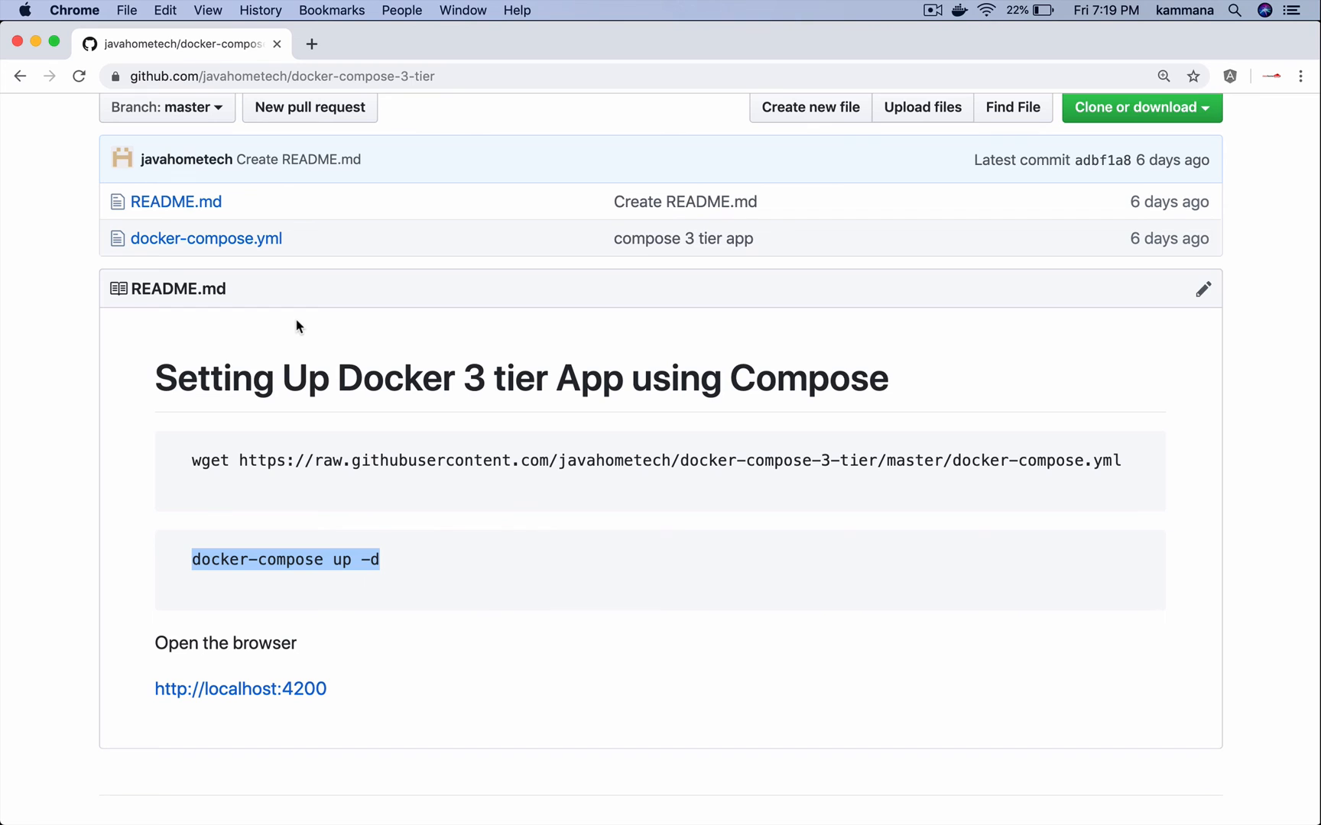
pyautogui.moveTo(401, 564)
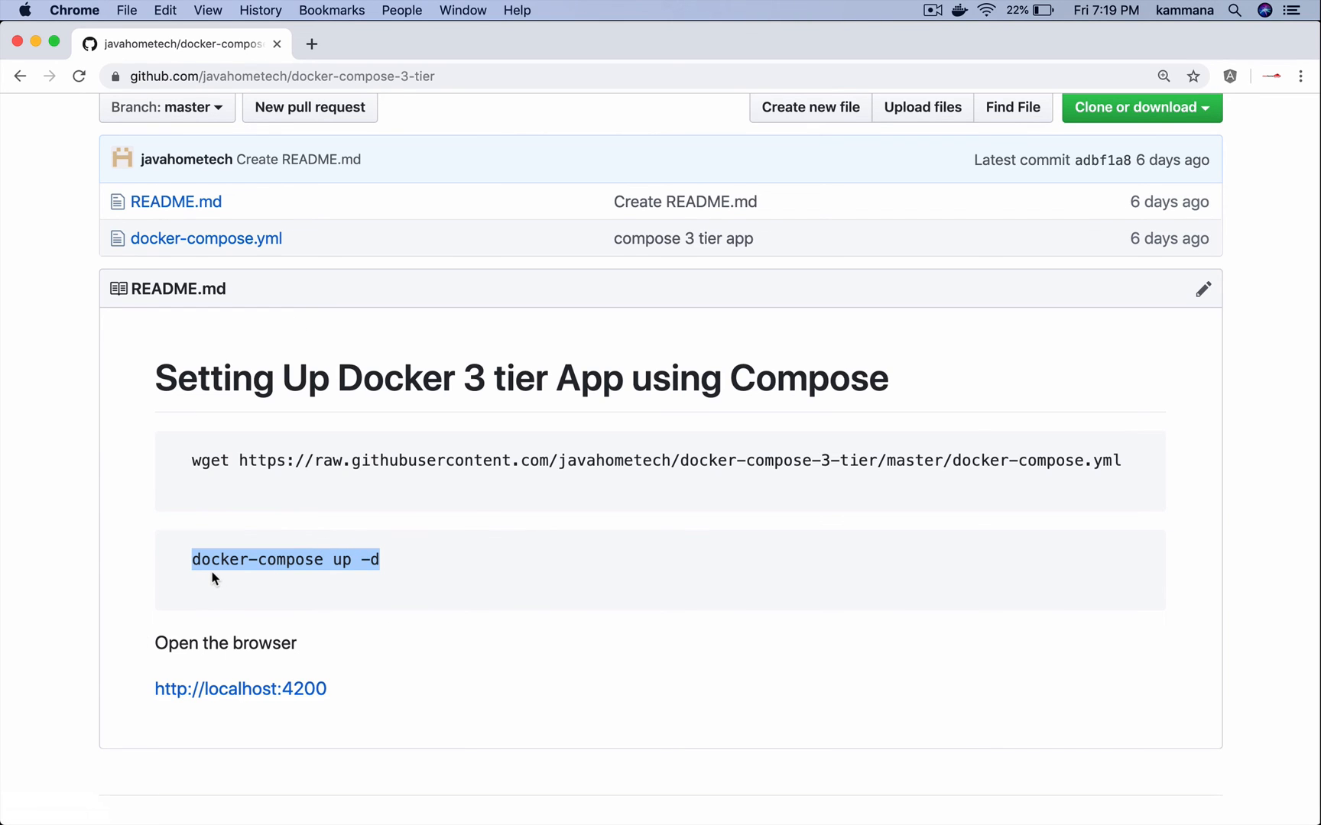
pyautogui.moveTo(240, 690)
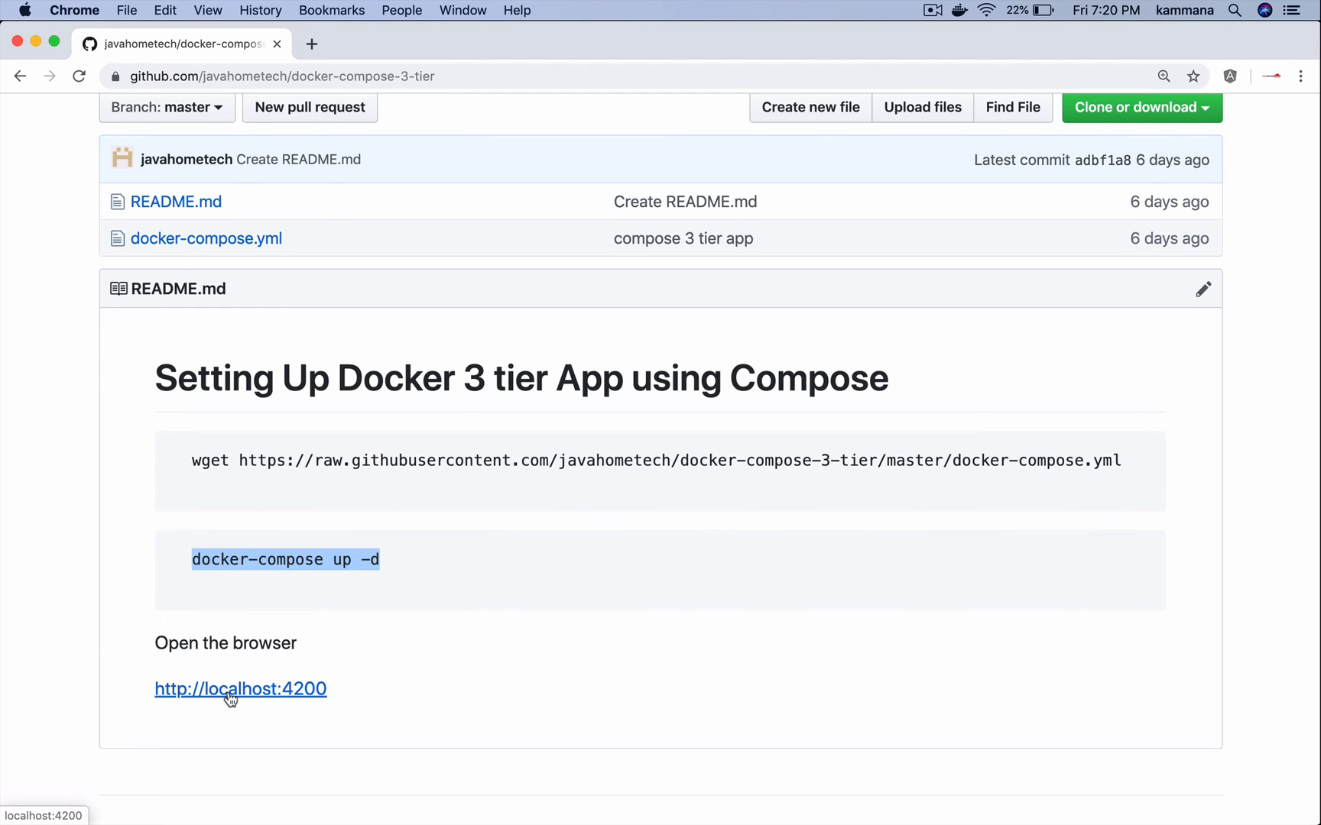
pyautogui.click(240, 689)
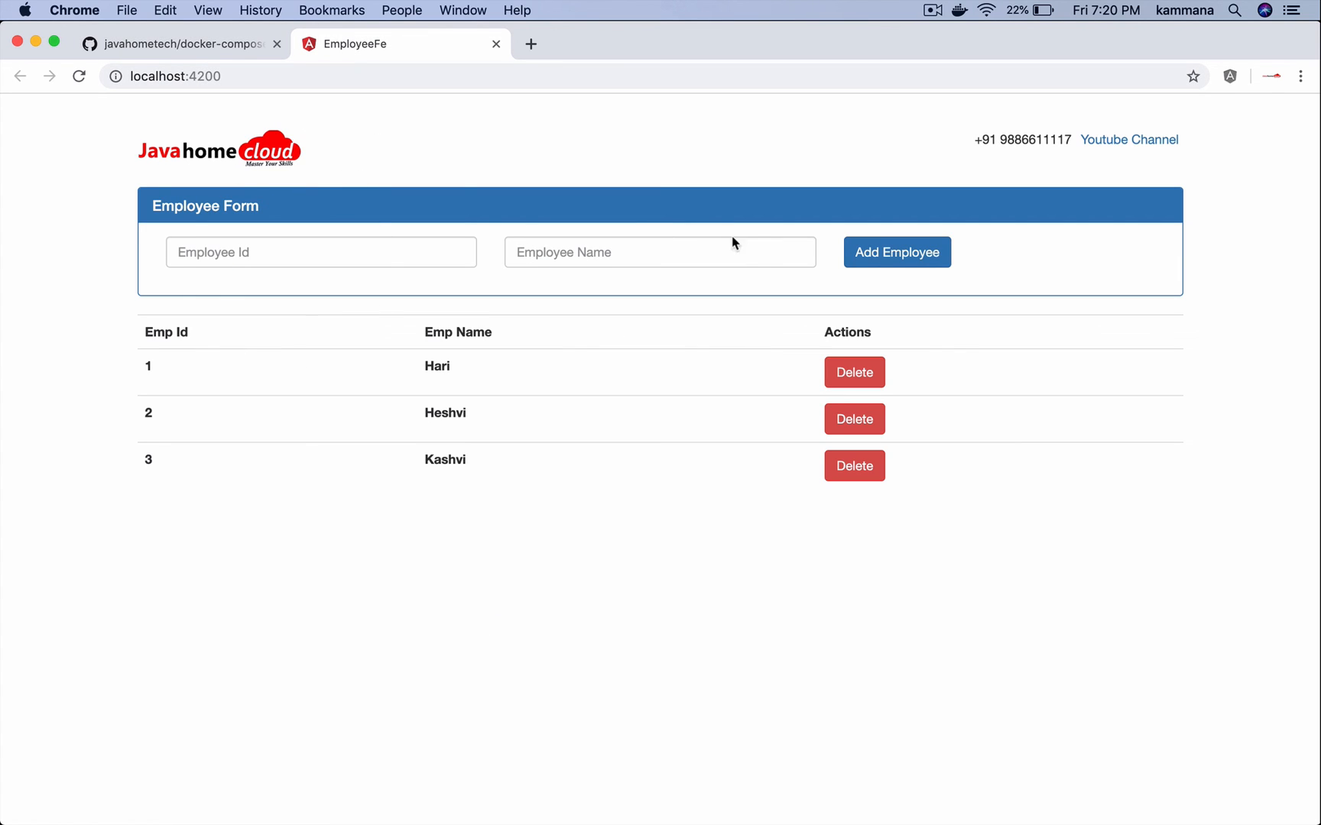
pyautogui.moveTo(597, 141)
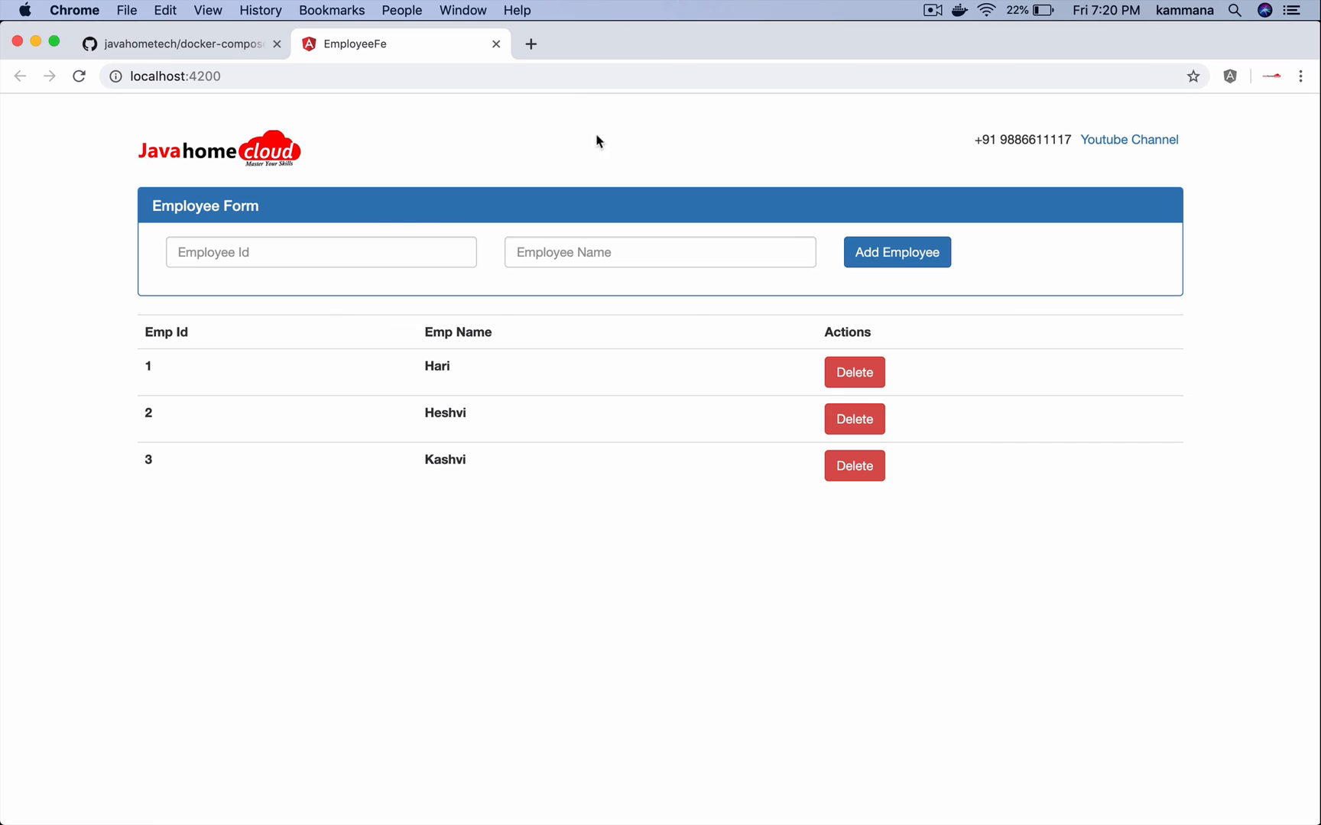
# - Add employee with Id 4 and Name Ravi via the Employee Form
pyautogui.click(320, 252)
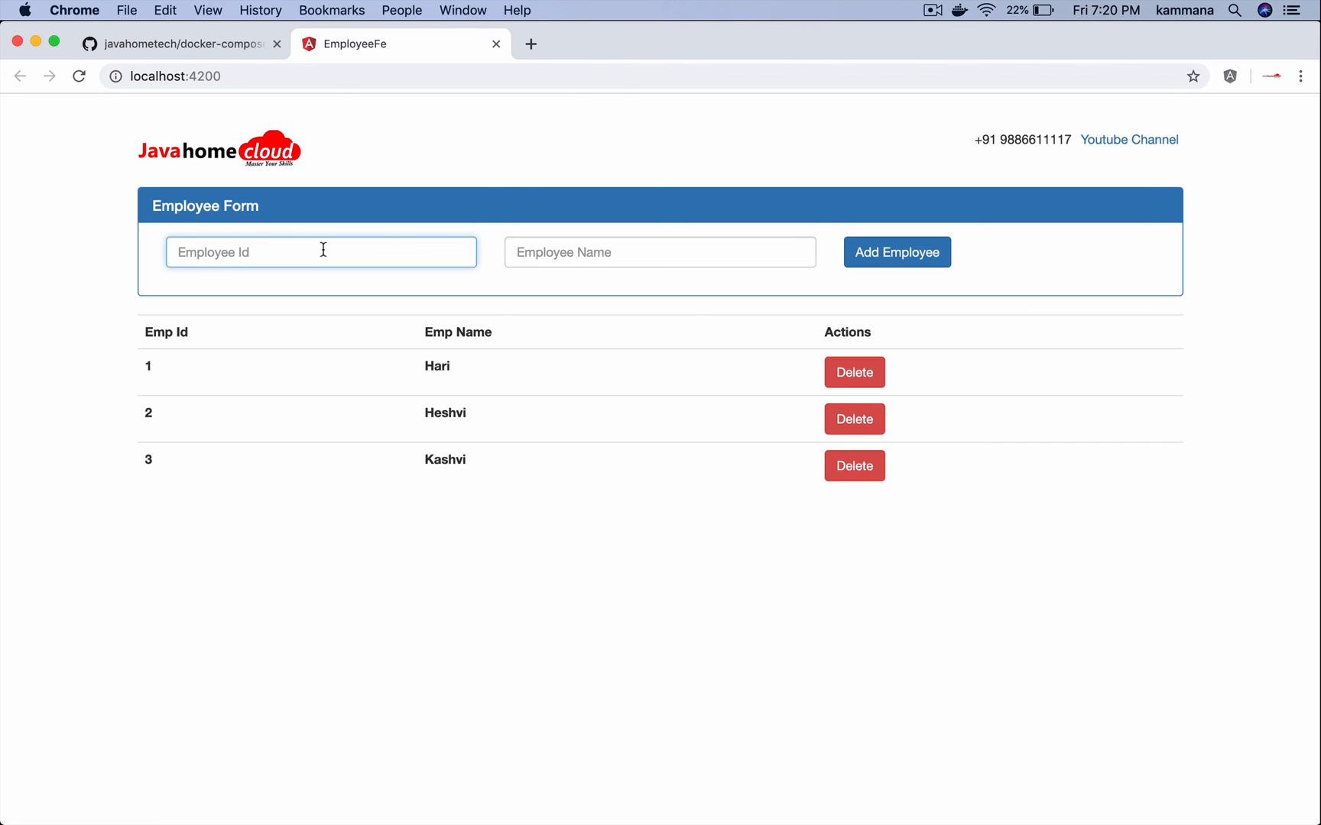
pyautogui.write('4')
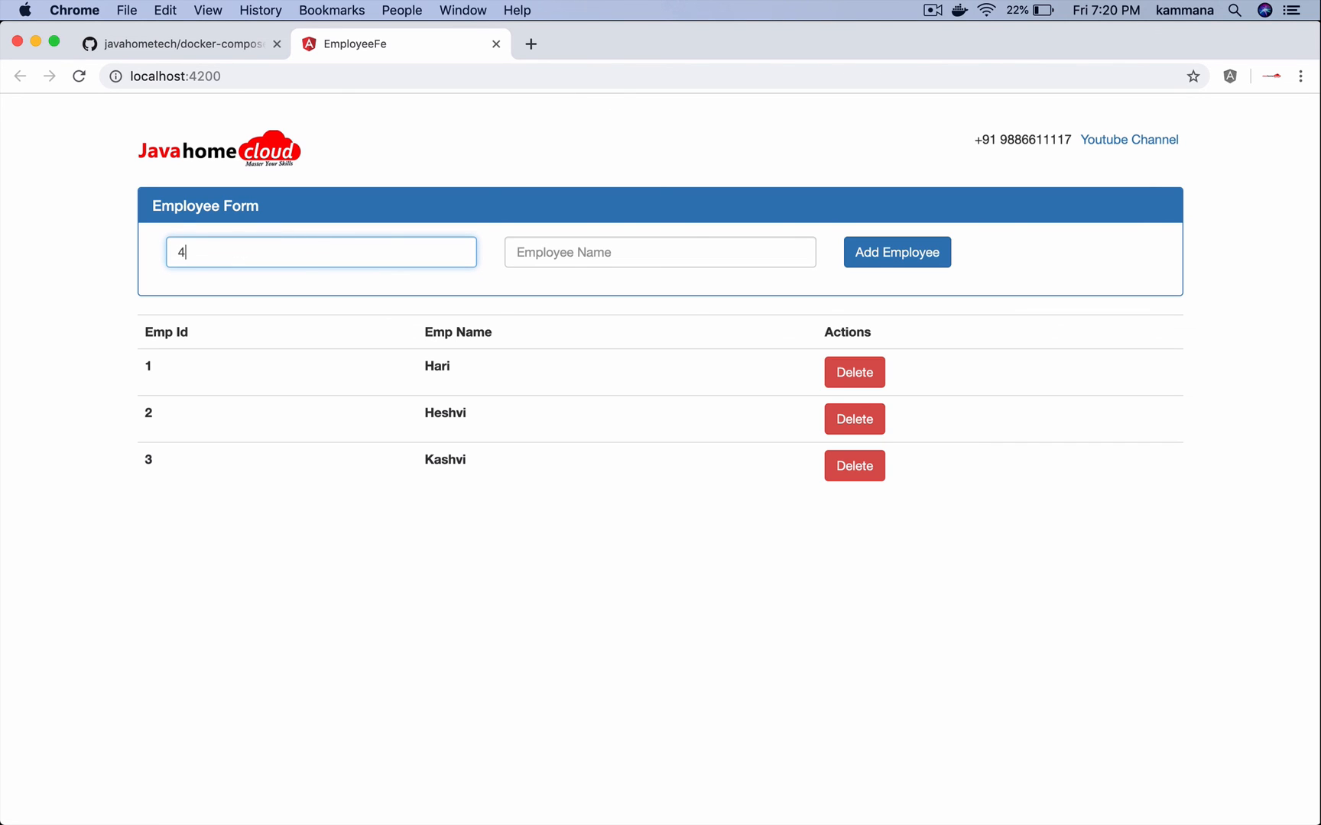
pyautogui.click(659, 253)
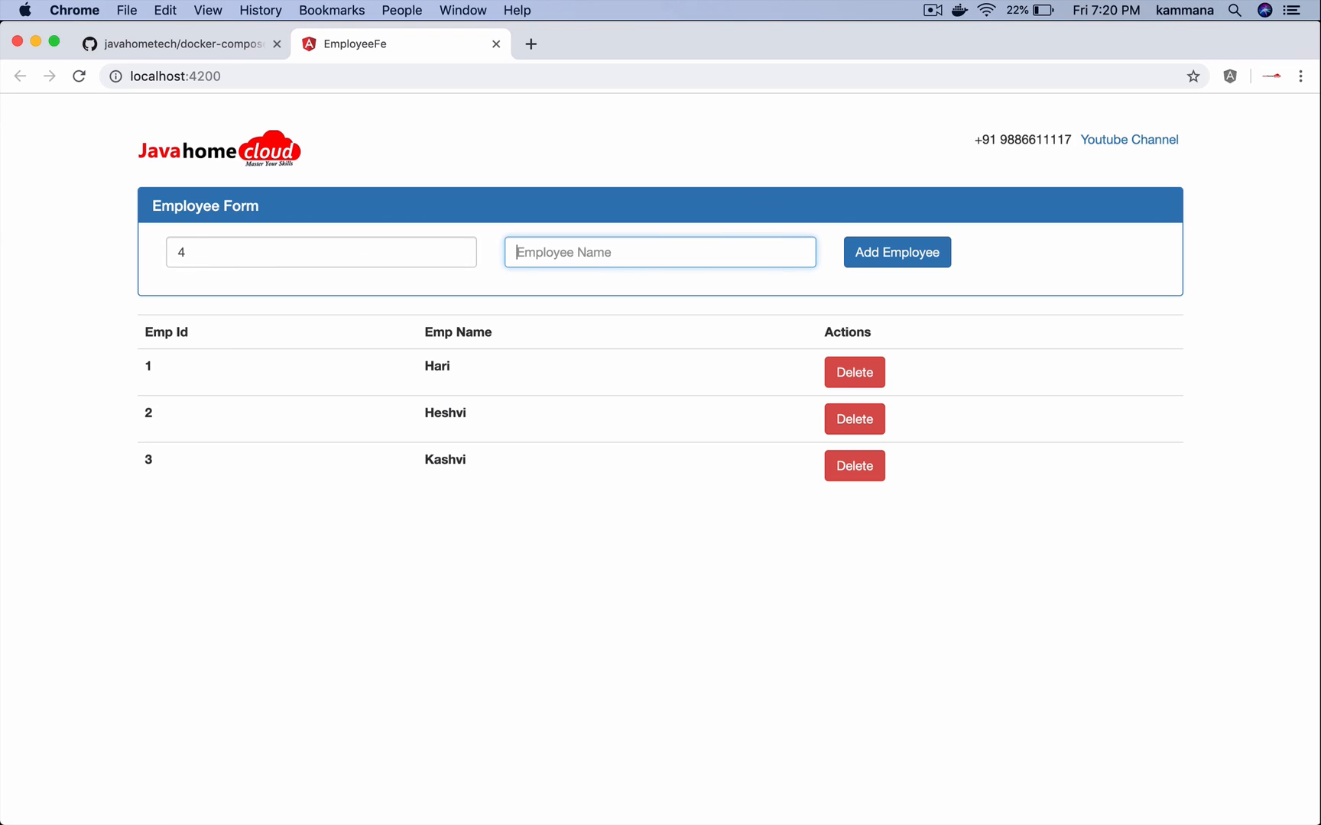
pyautogui.write('Ravi')
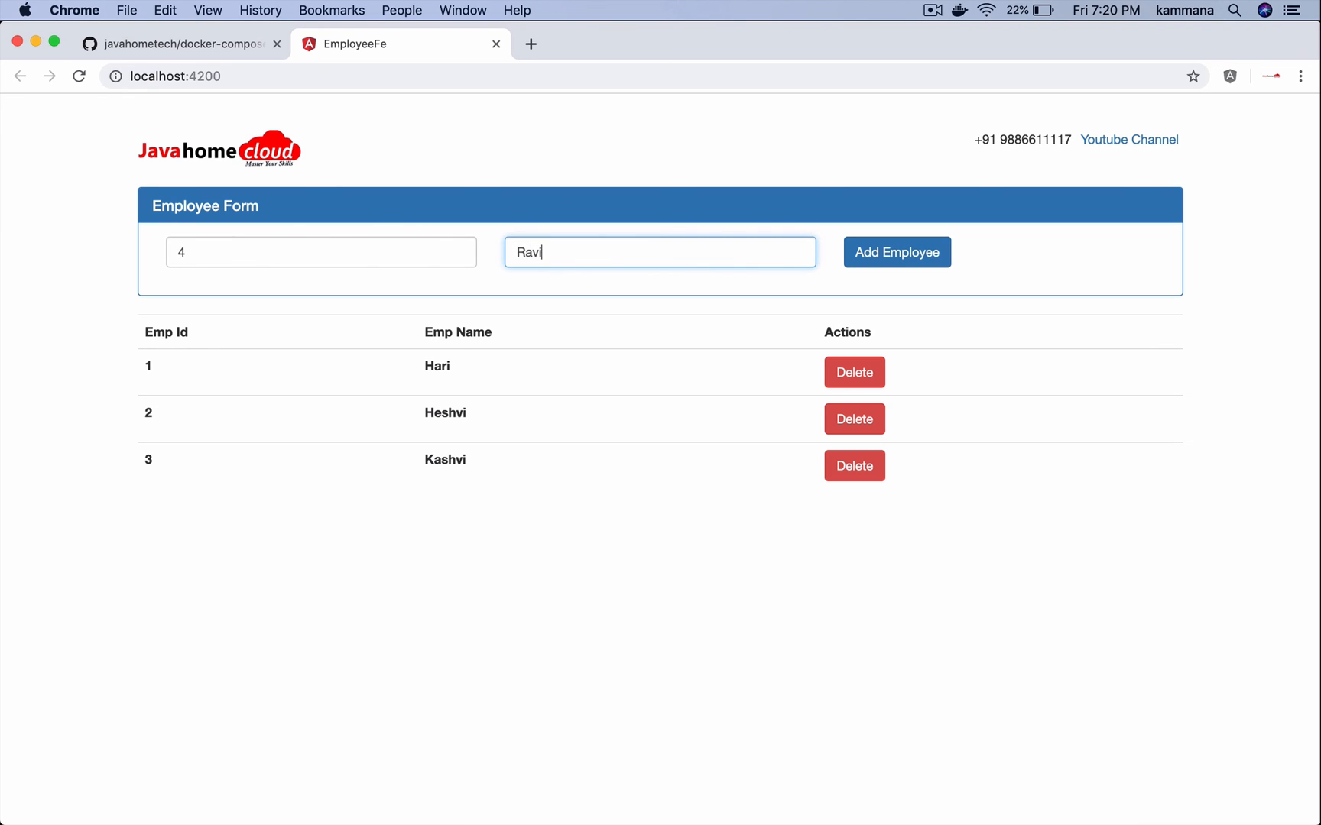
pyautogui.click(895, 252)
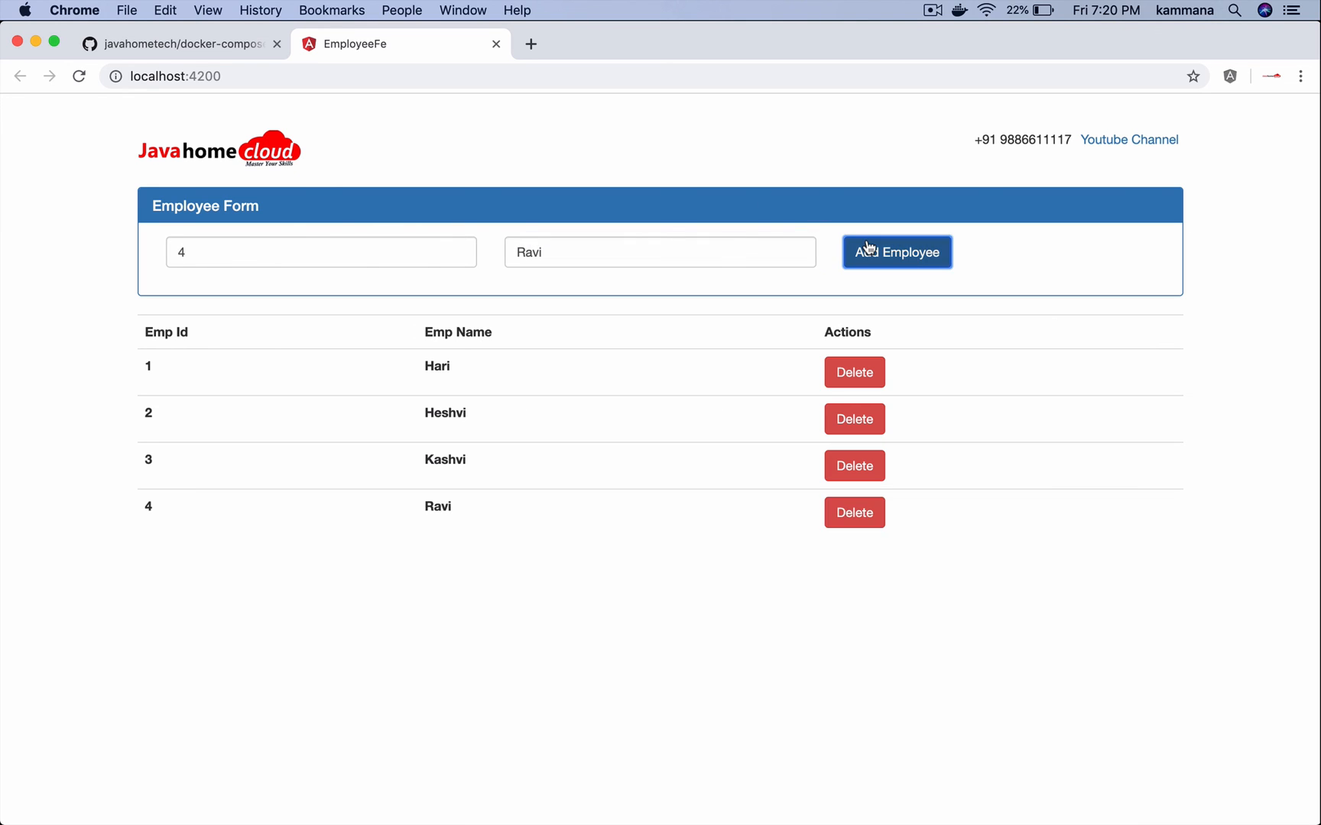
pyautogui.moveTo(577, 252)
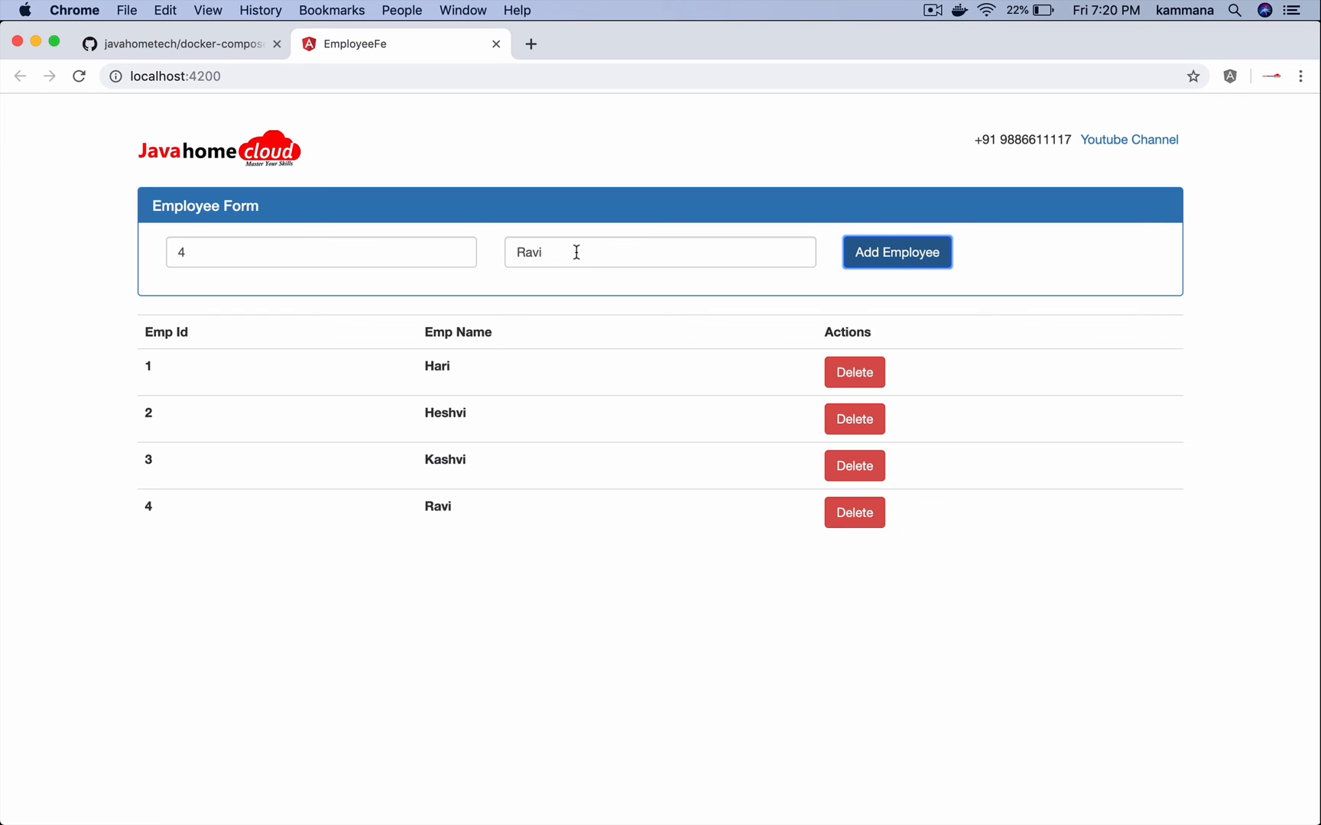